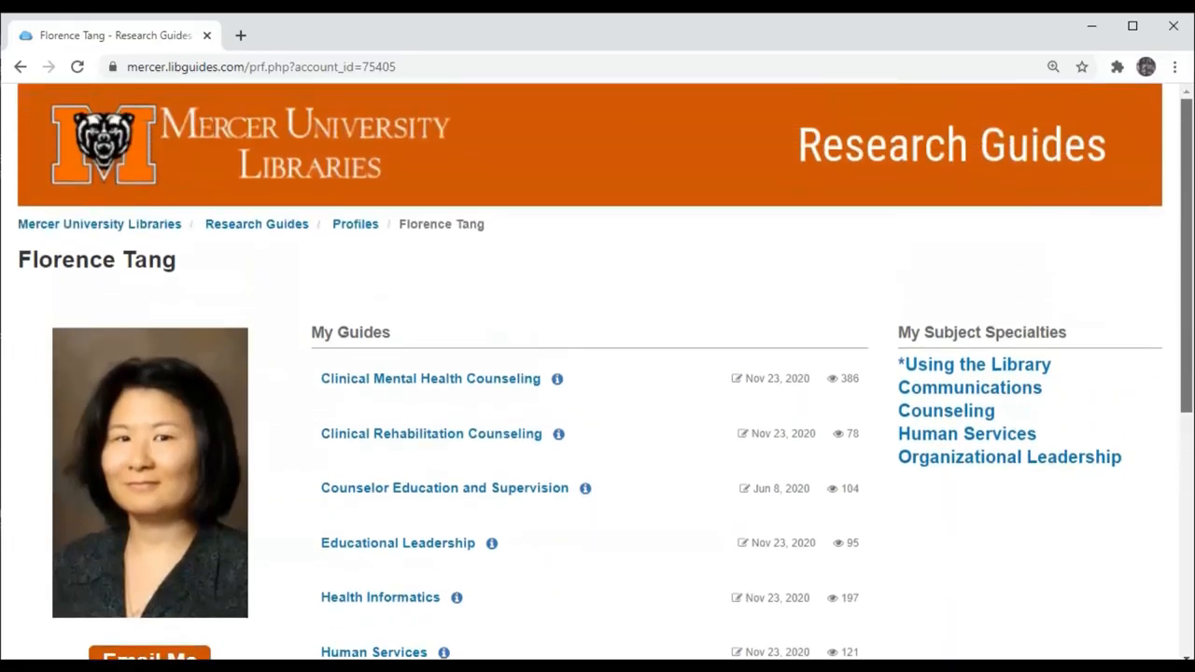
pyautogui.moveTo(792, 260)
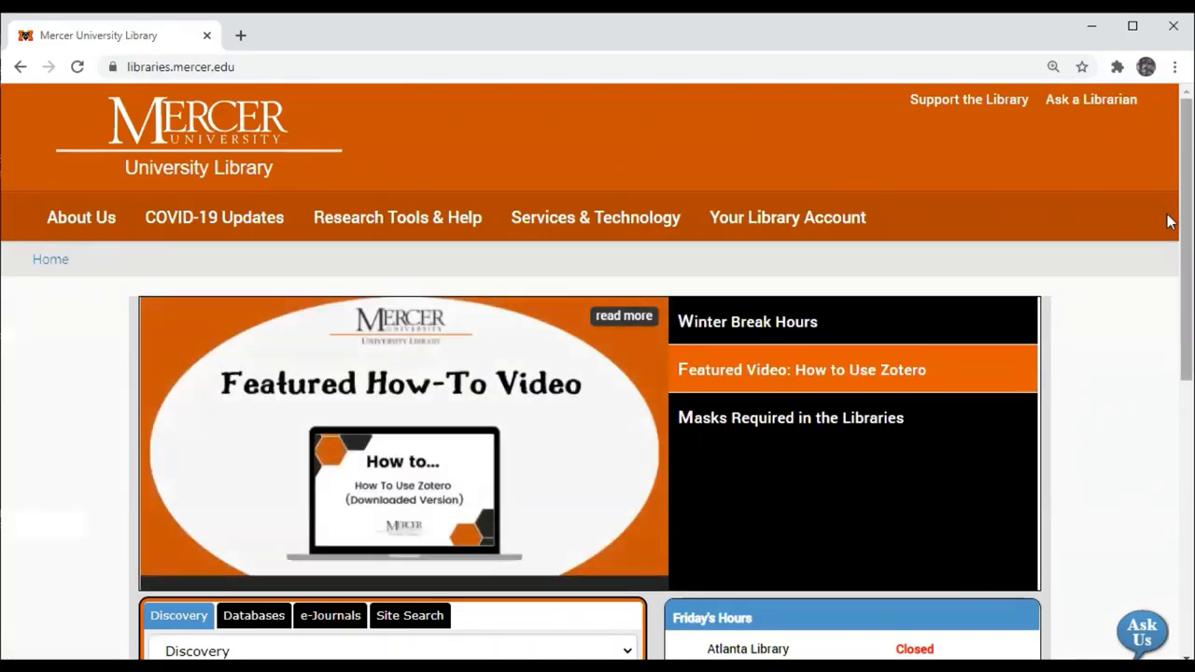
# Step: From the Databases A-list, launch Academic Search Complete (EBSCO), reaching the library login page
pyautogui.scroll(-3)
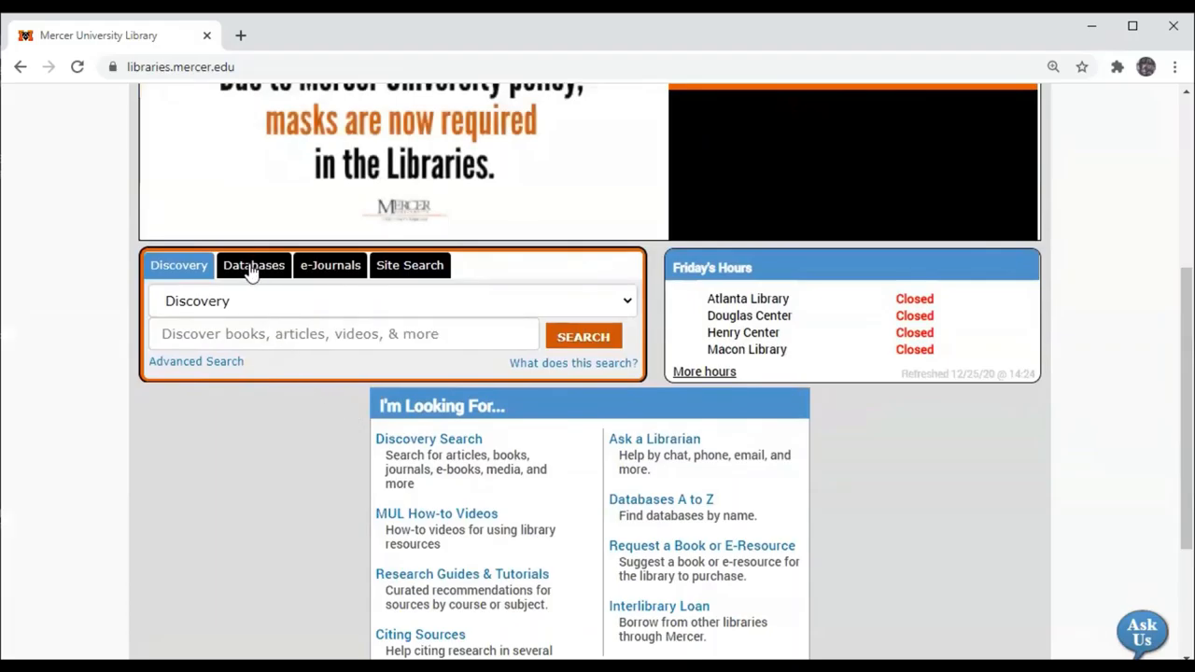
pyautogui.click(253, 265)
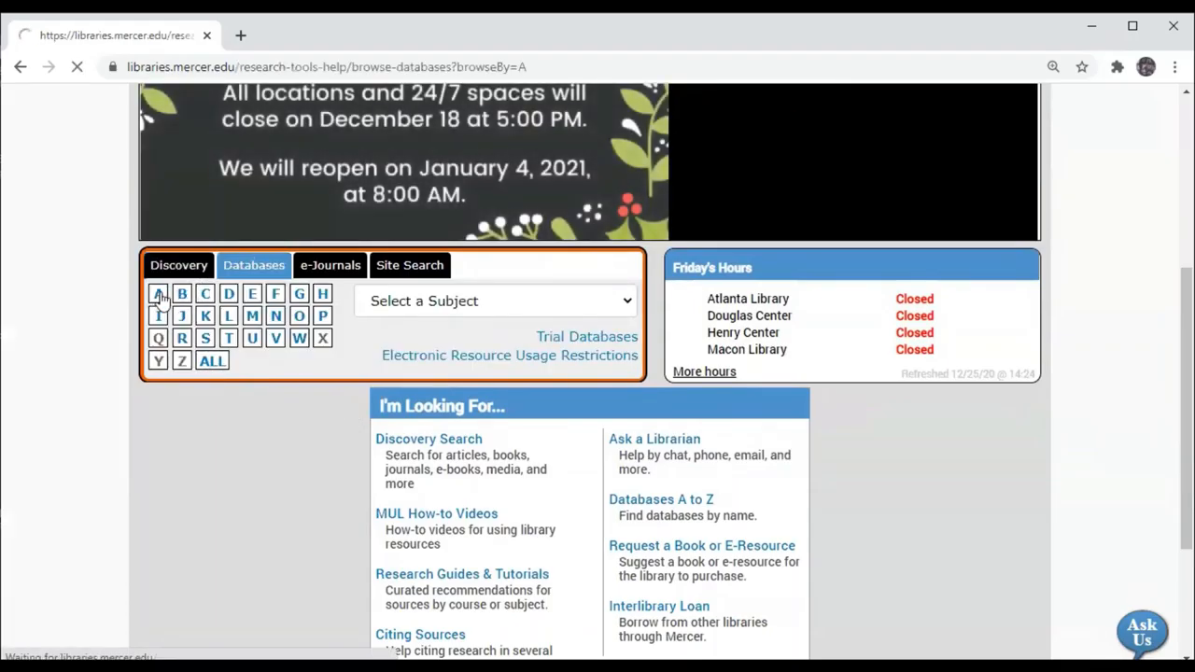
pyautogui.click(157, 293)
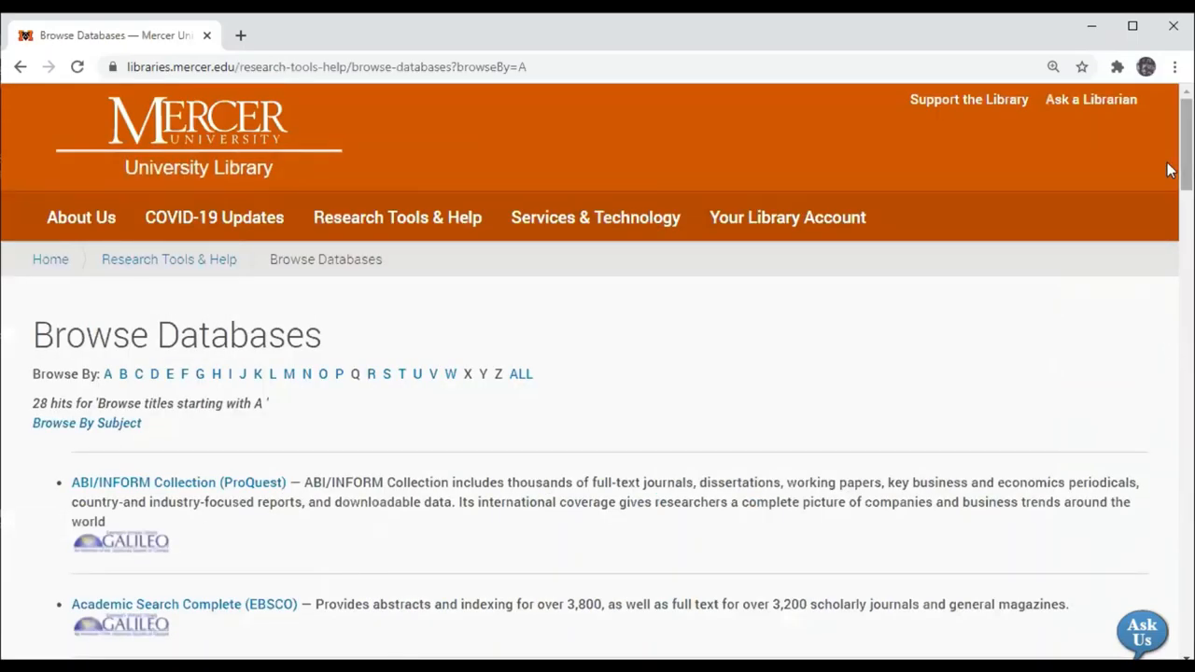
pyautogui.scroll(-3)
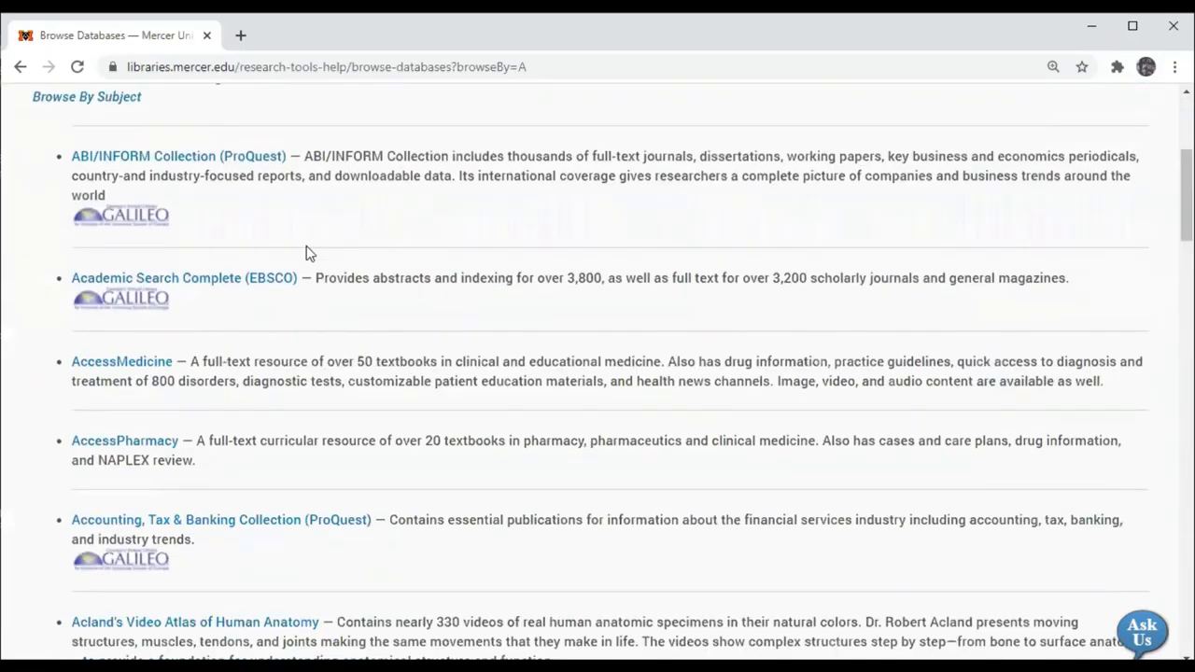
pyautogui.click(183, 276)
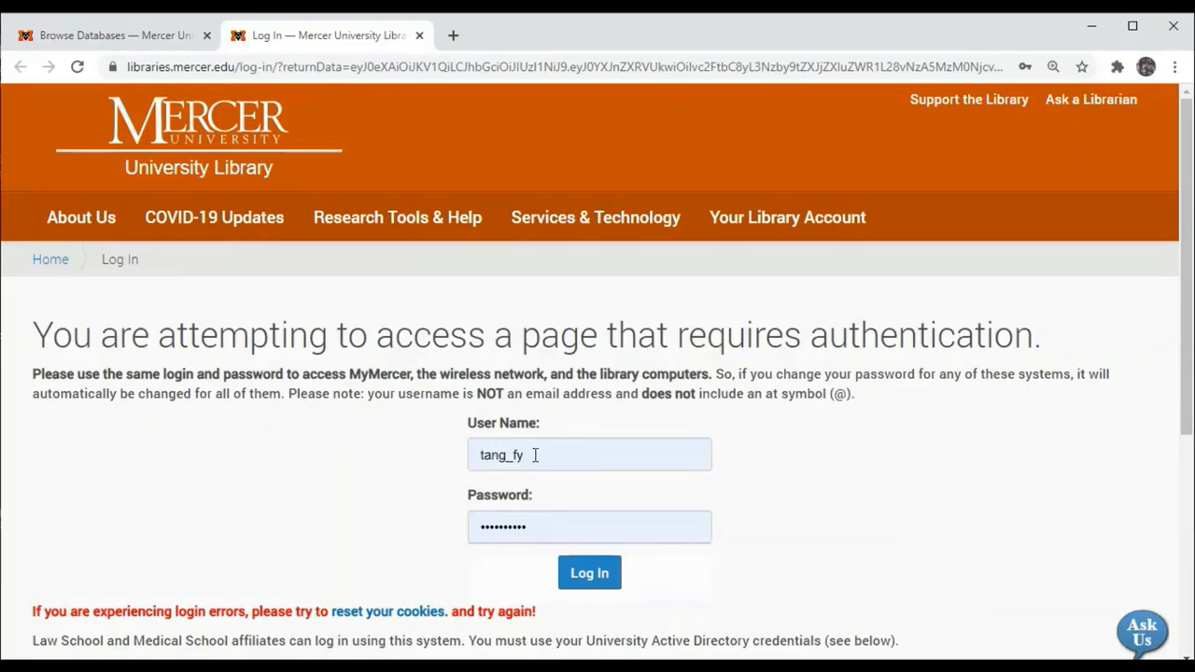
# Step: Log in with the filled user name and password to reach EBSCOhost advanced search
pyautogui.click(591, 456)
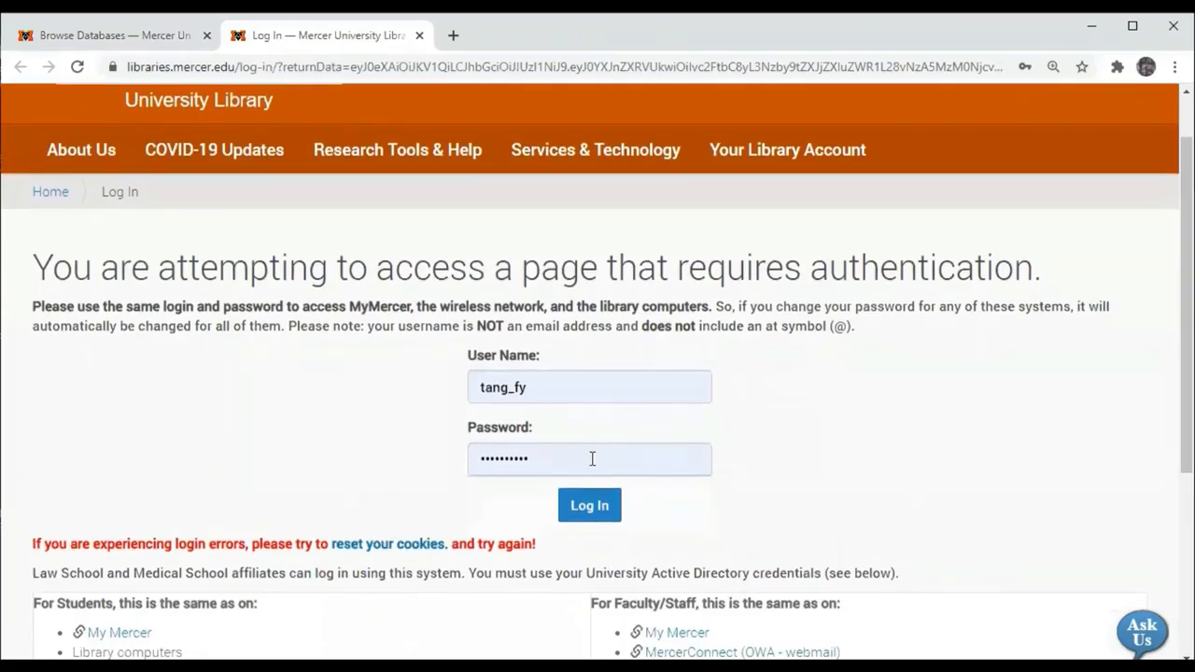
pyautogui.click(590, 459)
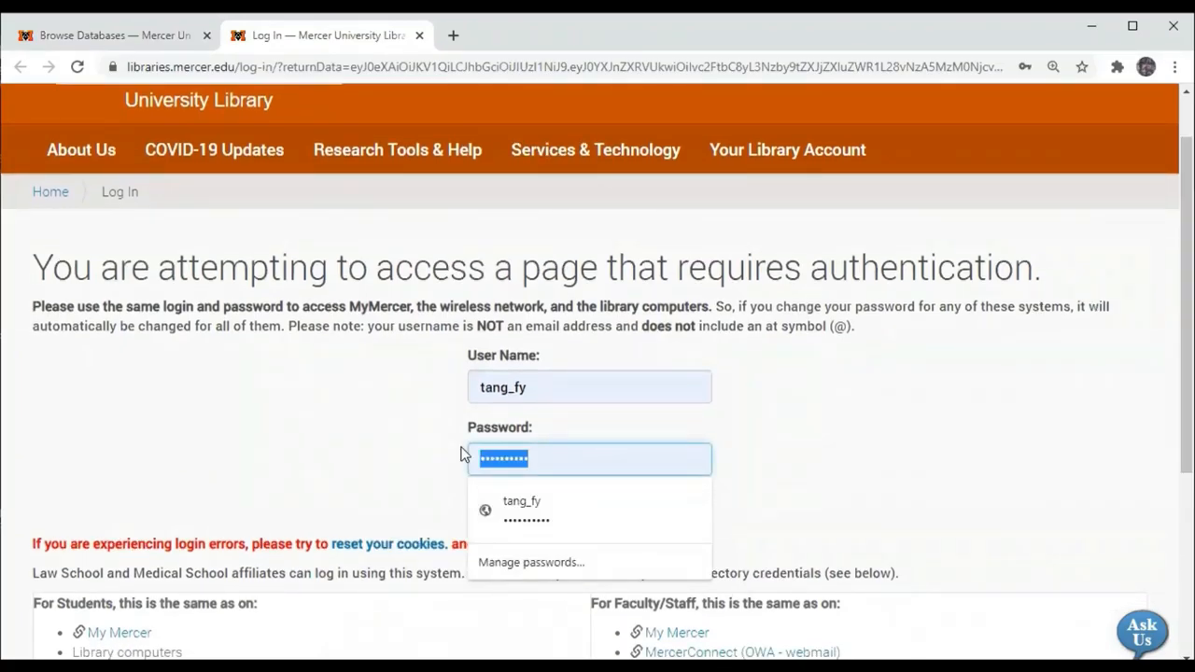
pyautogui.moveTo(912, 475)
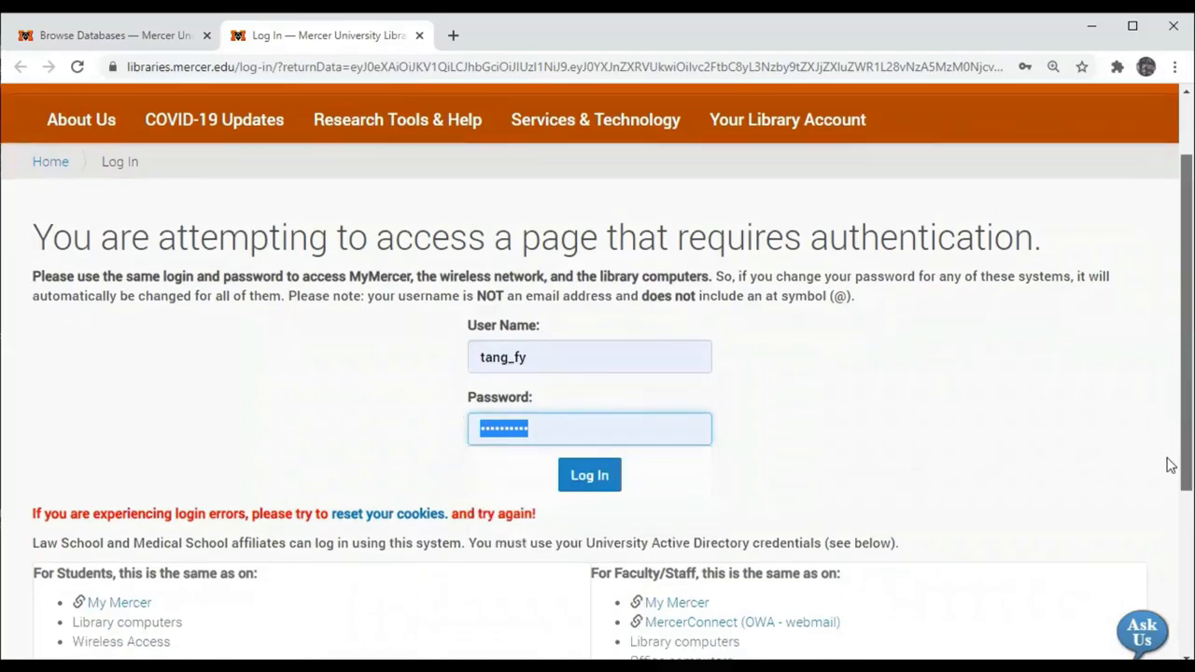
pyautogui.scroll(-3)
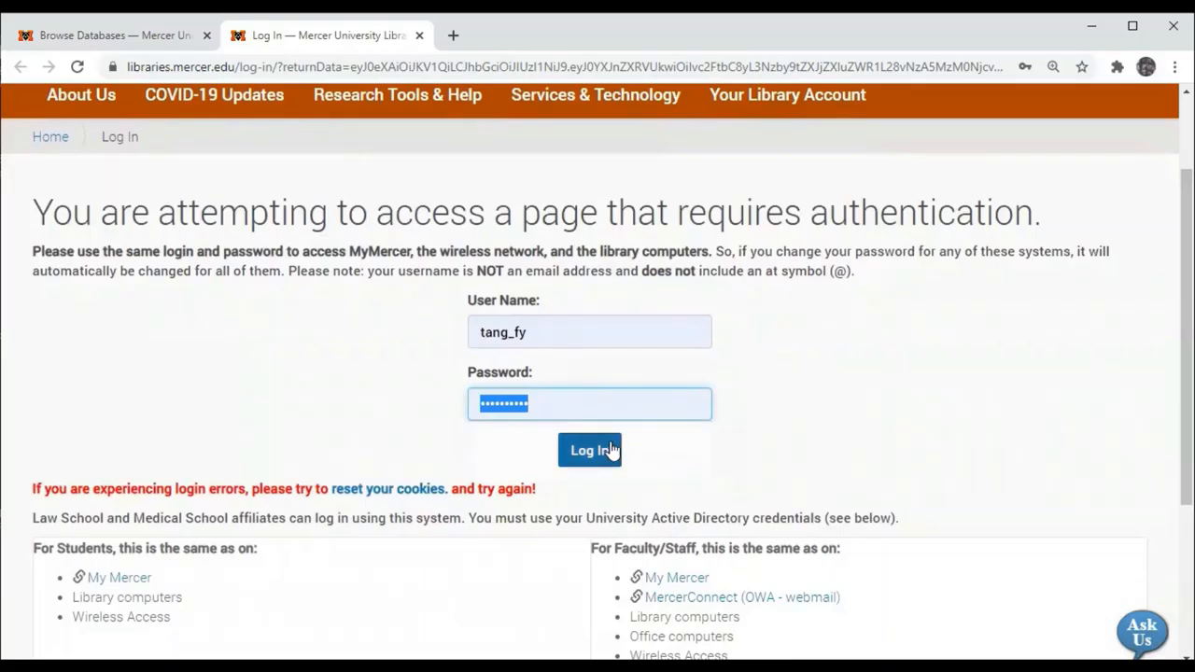
pyautogui.click(590, 450)
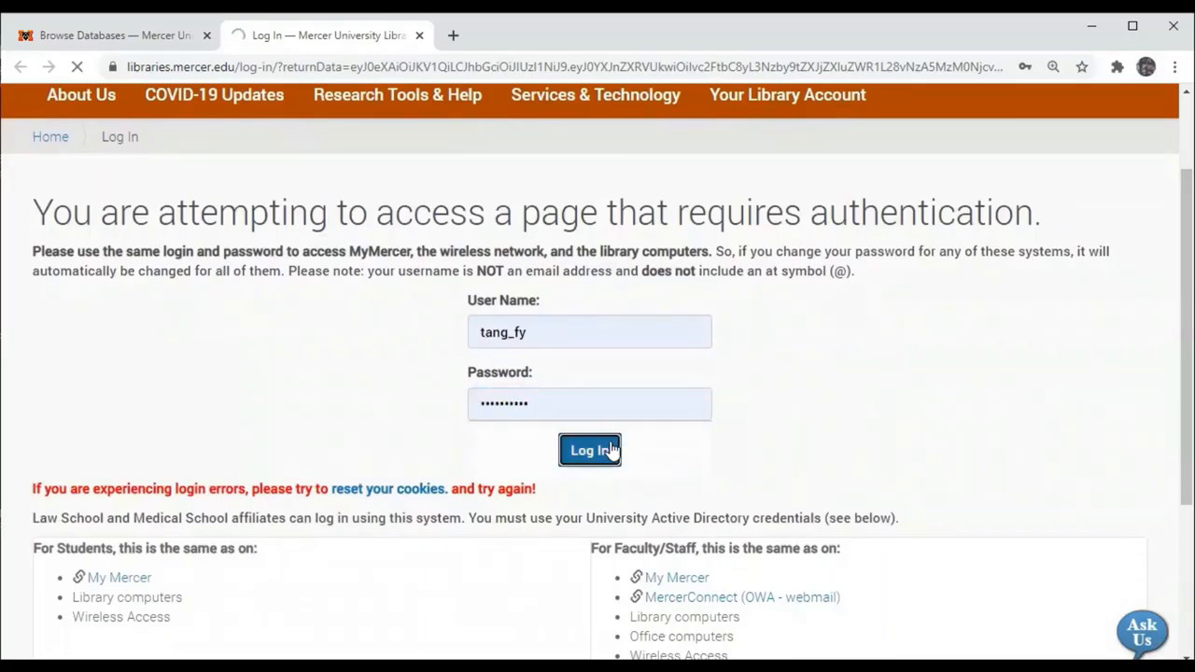
pyautogui.click(590, 450)
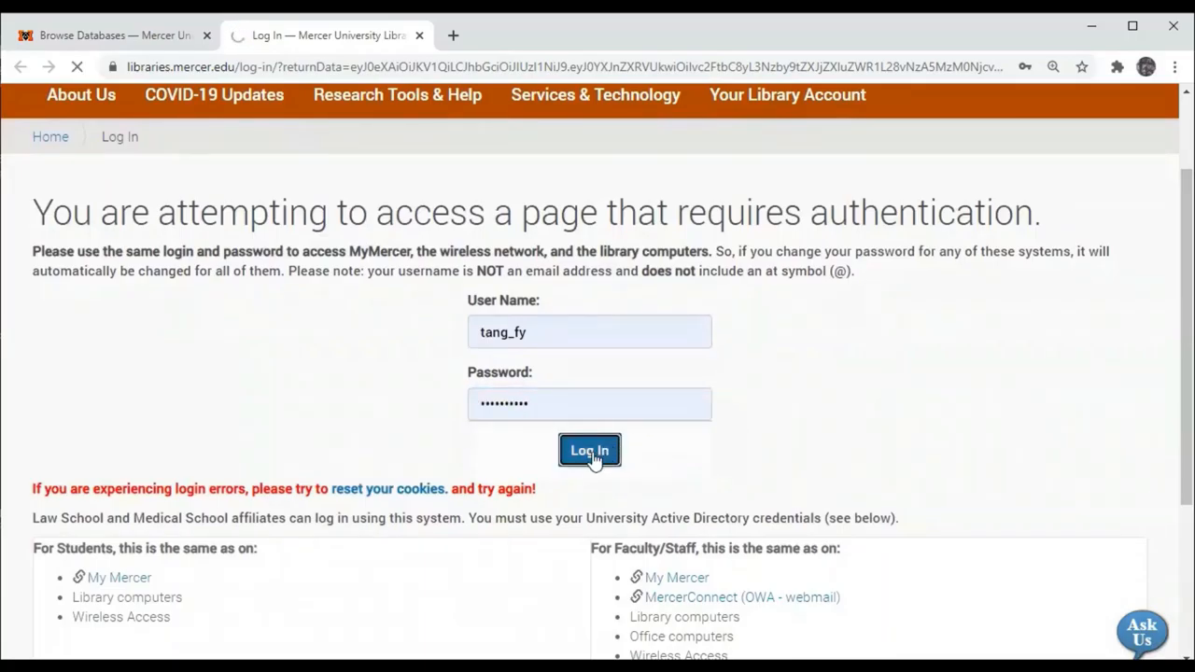
pyautogui.click(590, 450)
pyautogui.write('COVI')
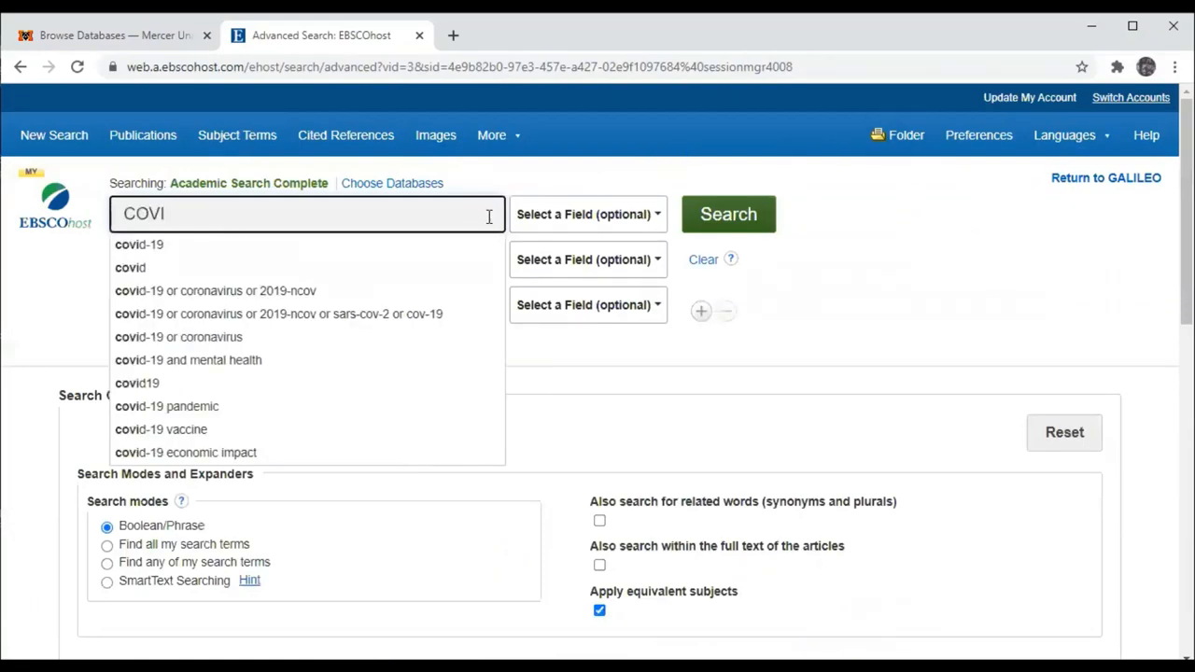
# Step: Search covid-19, limit to Scholarly (Peer Reviewed) Journals and start entering a 2015 published year
pyautogui.click(138, 243)
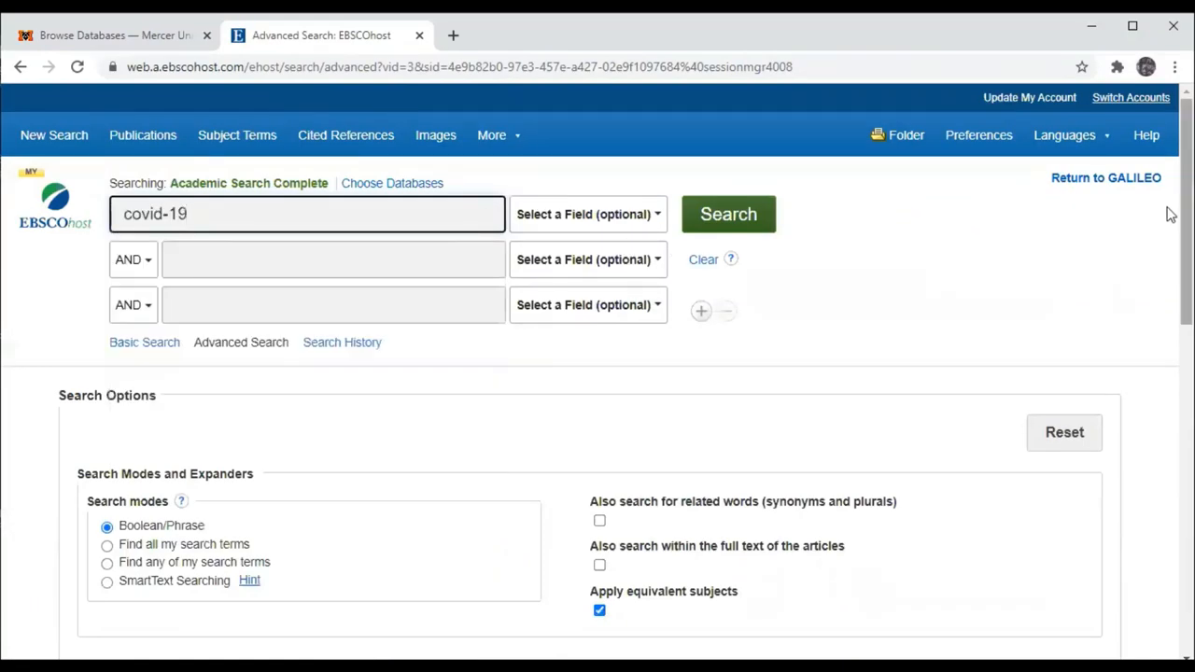
pyautogui.scroll(-3)
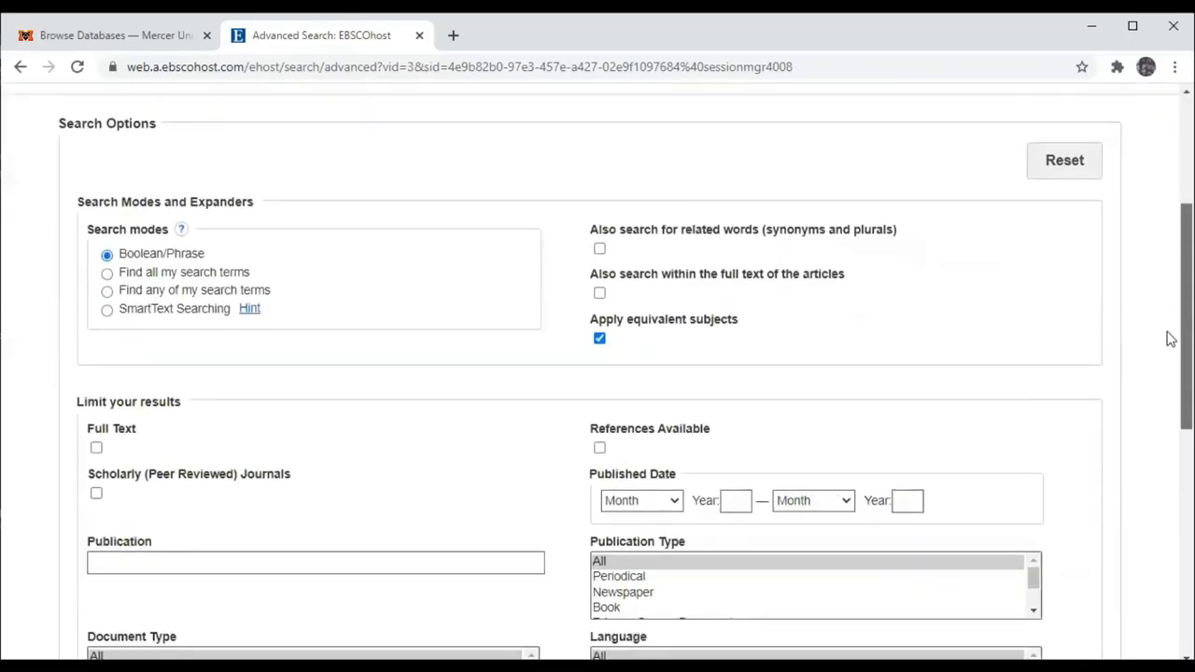
pyautogui.scroll(-3)
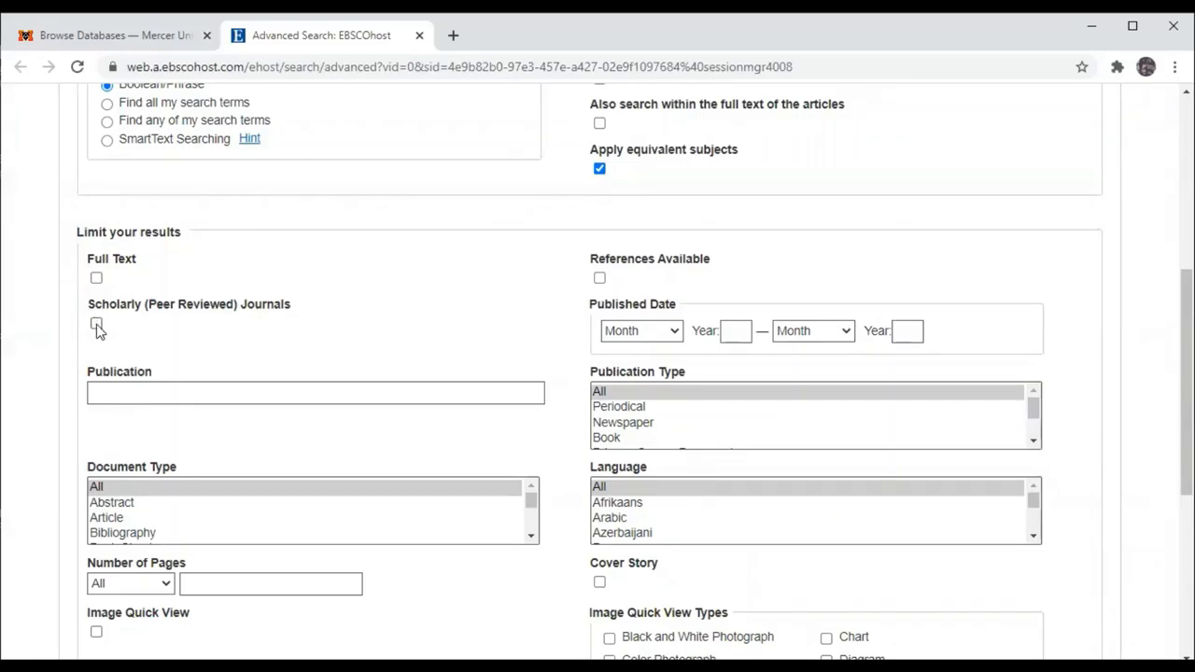
pyautogui.click(97, 323)
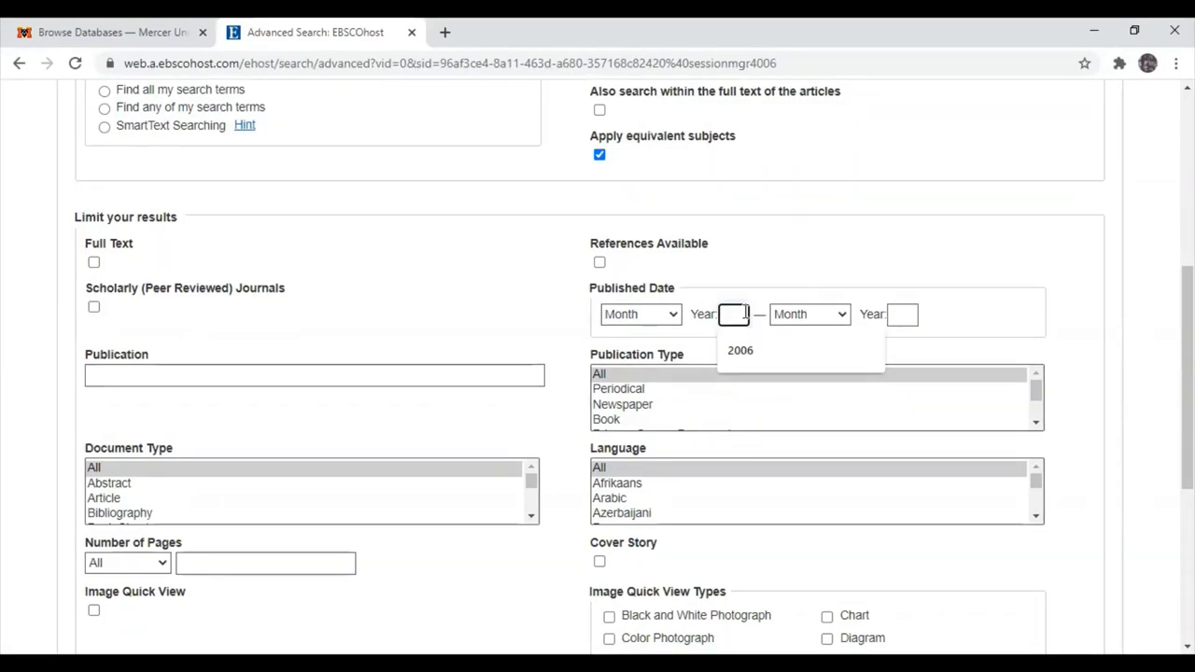
pyautogui.write('2016')
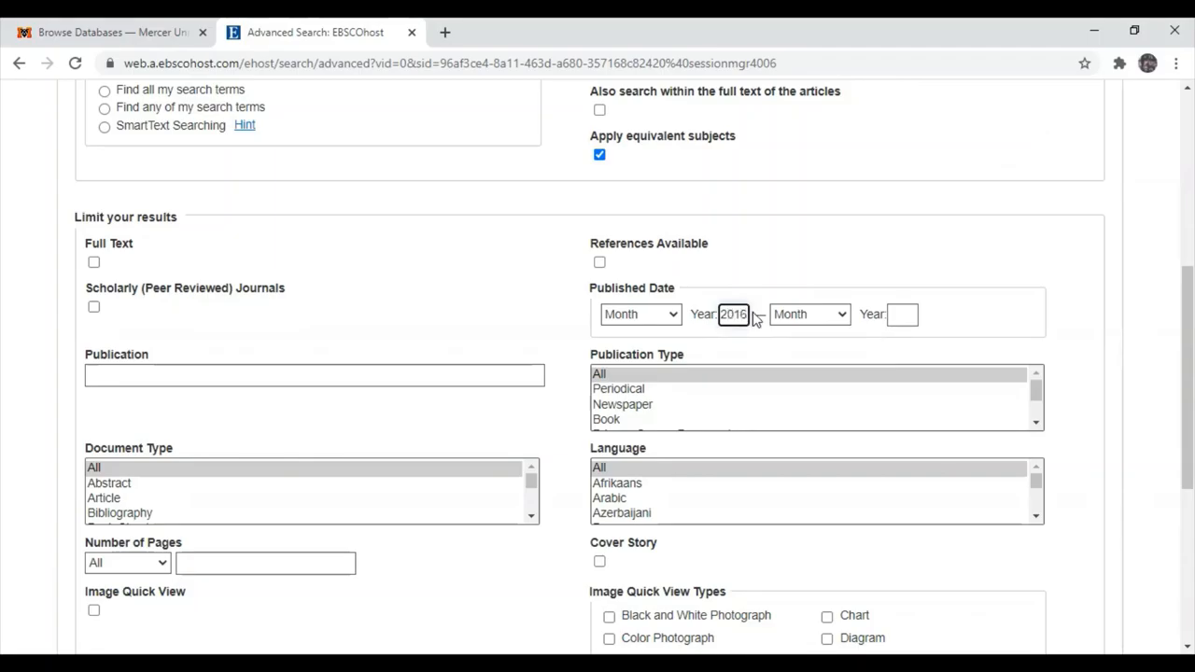
pyautogui.moveTo(923, 342)
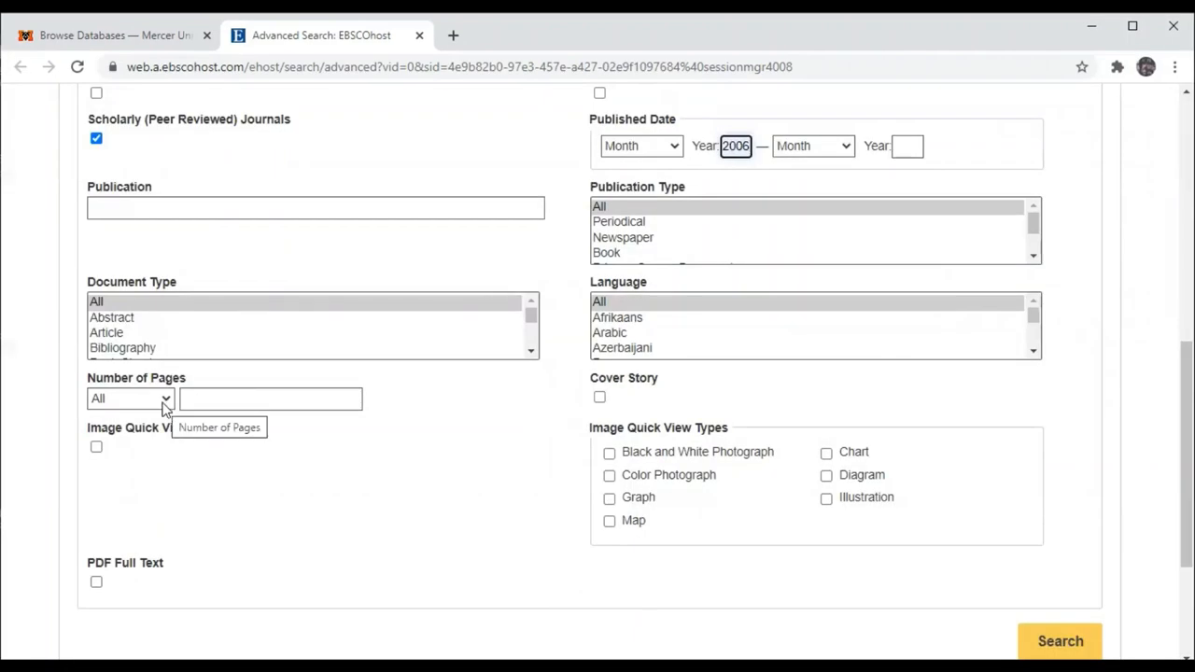
# Step: Limit results to fewer than 10 pages, English language and articles containing charts
pyautogui.click(130, 400)
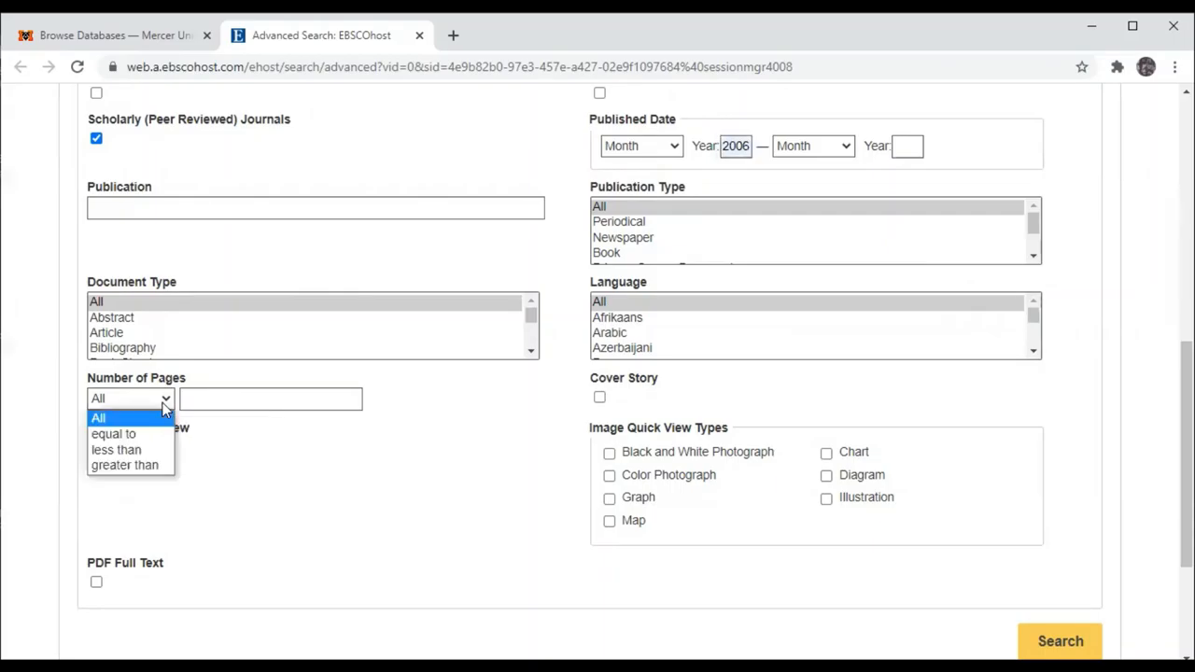
pyautogui.click(116, 449)
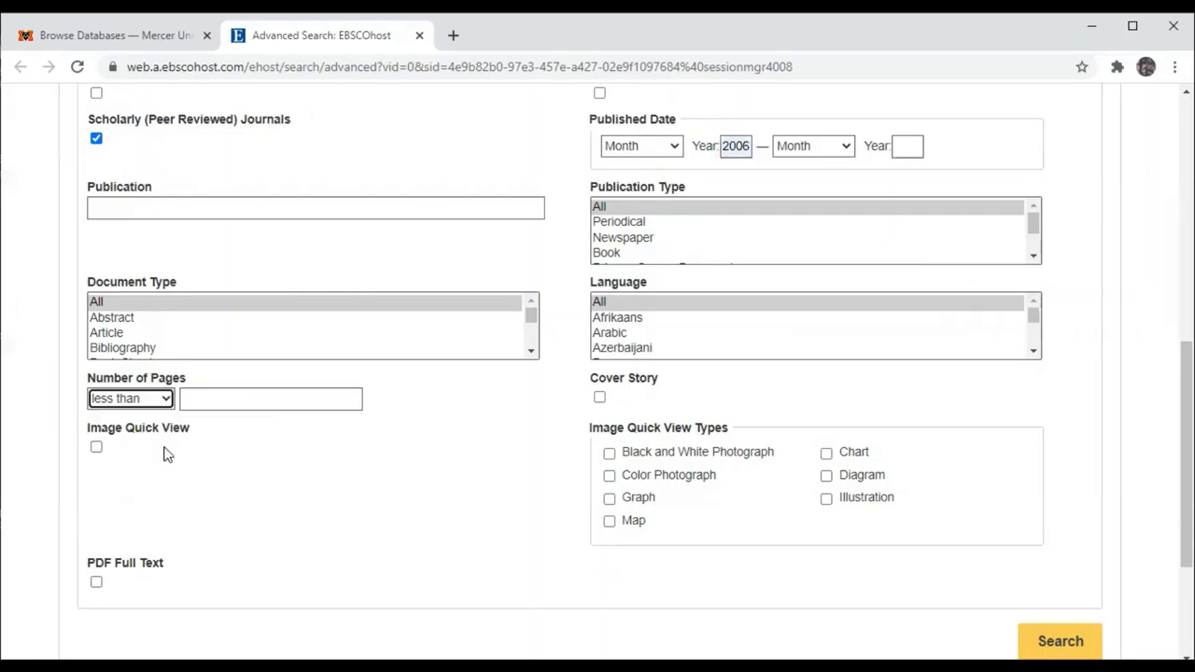
pyautogui.click(271, 399)
pyautogui.write('10')
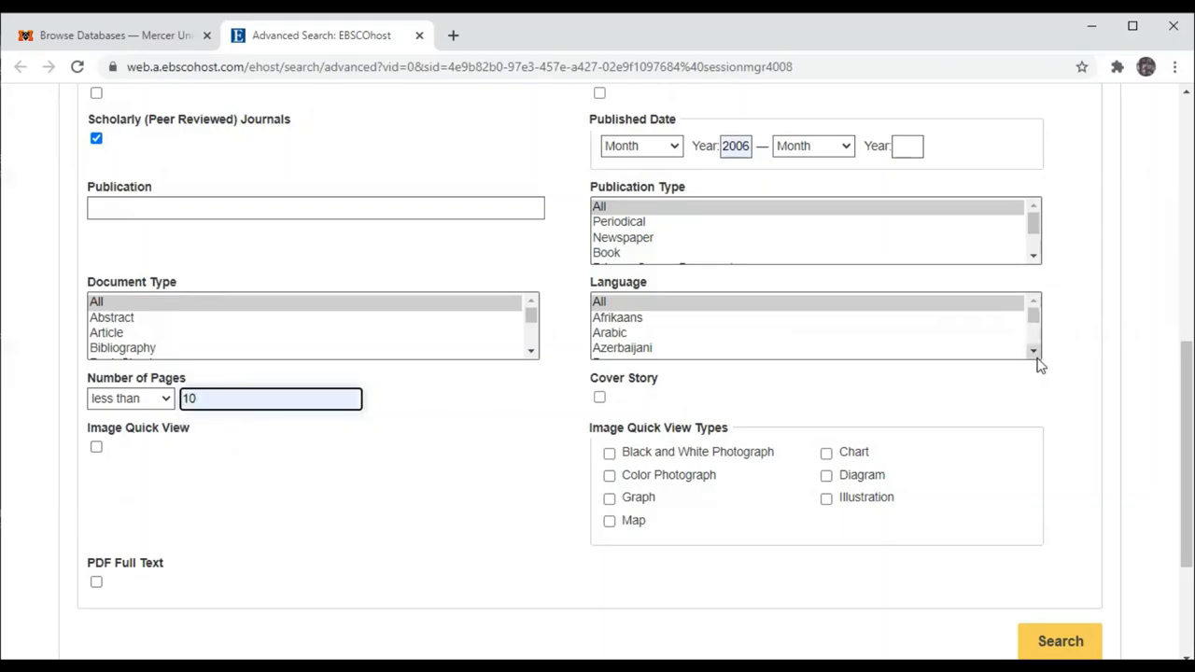
pyautogui.click(1033, 351)
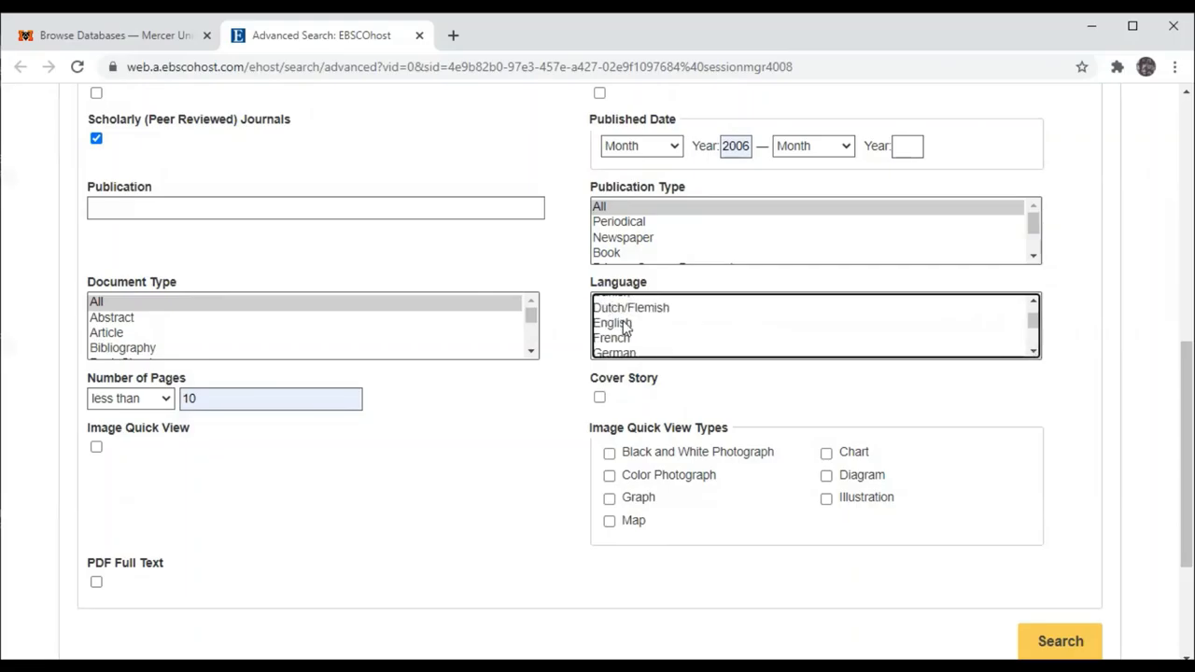
pyautogui.click(612, 323)
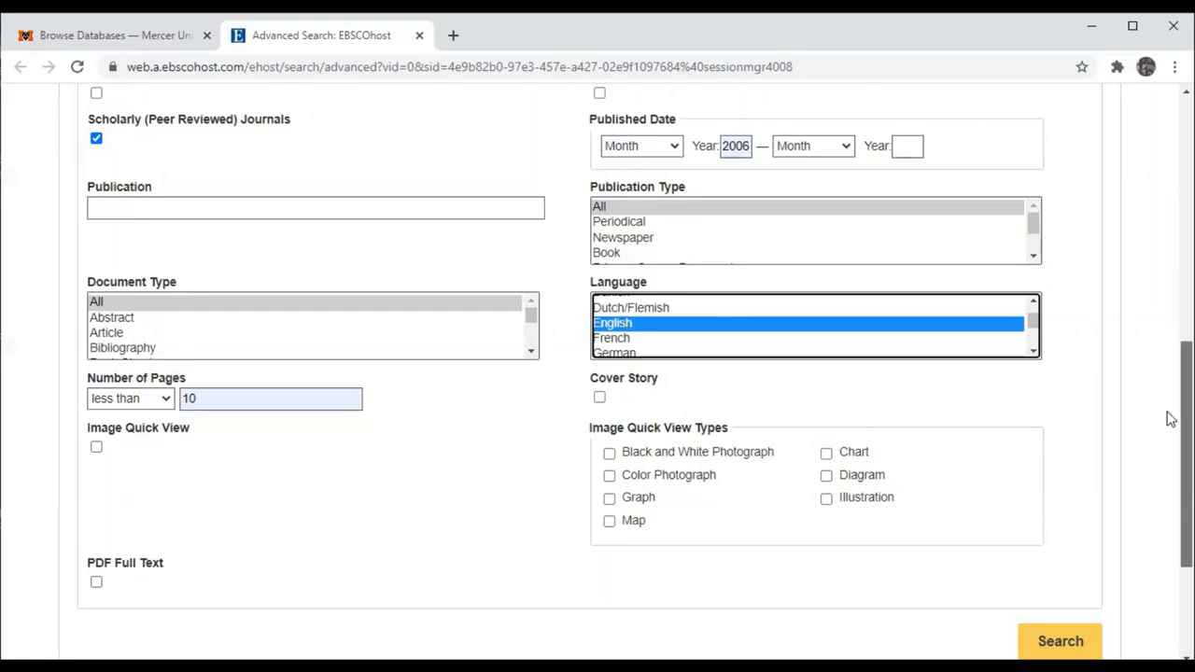
pyautogui.scroll(-3)
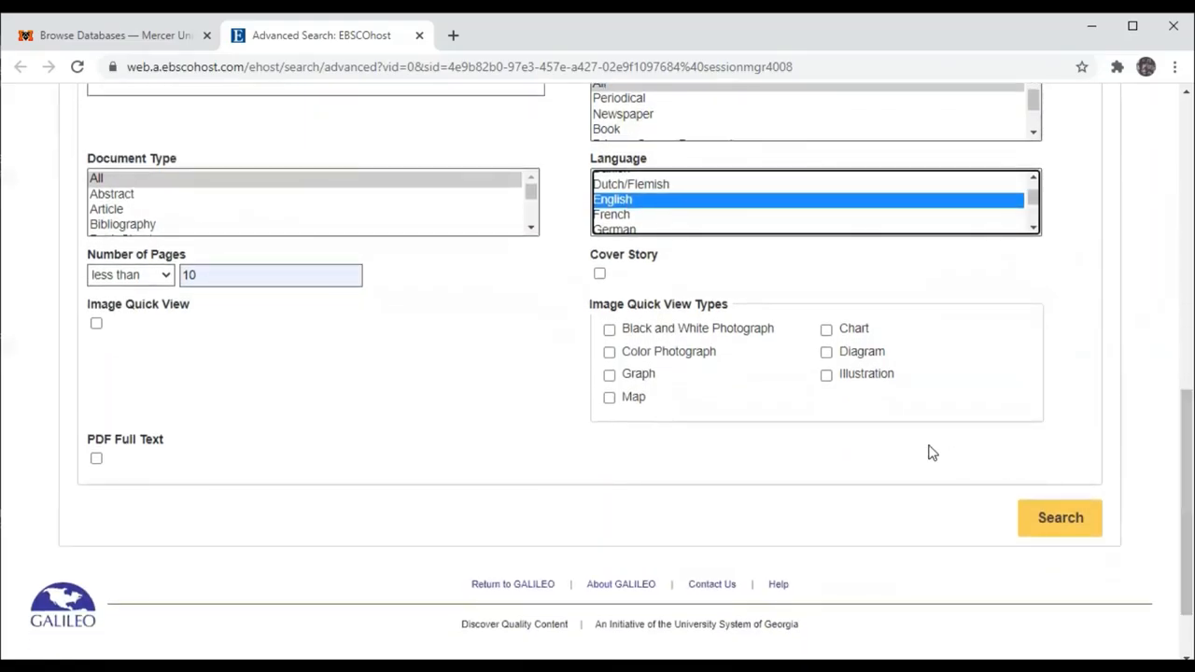
pyautogui.moveTo(911, 449)
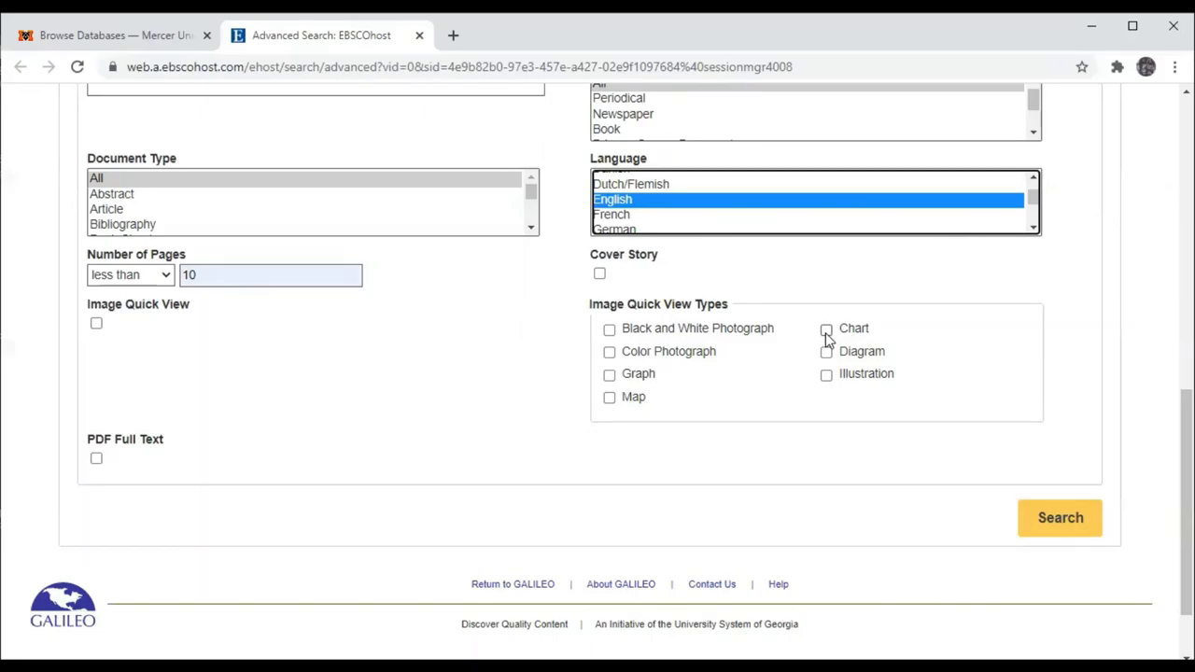
pyautogui.click(826, 329)
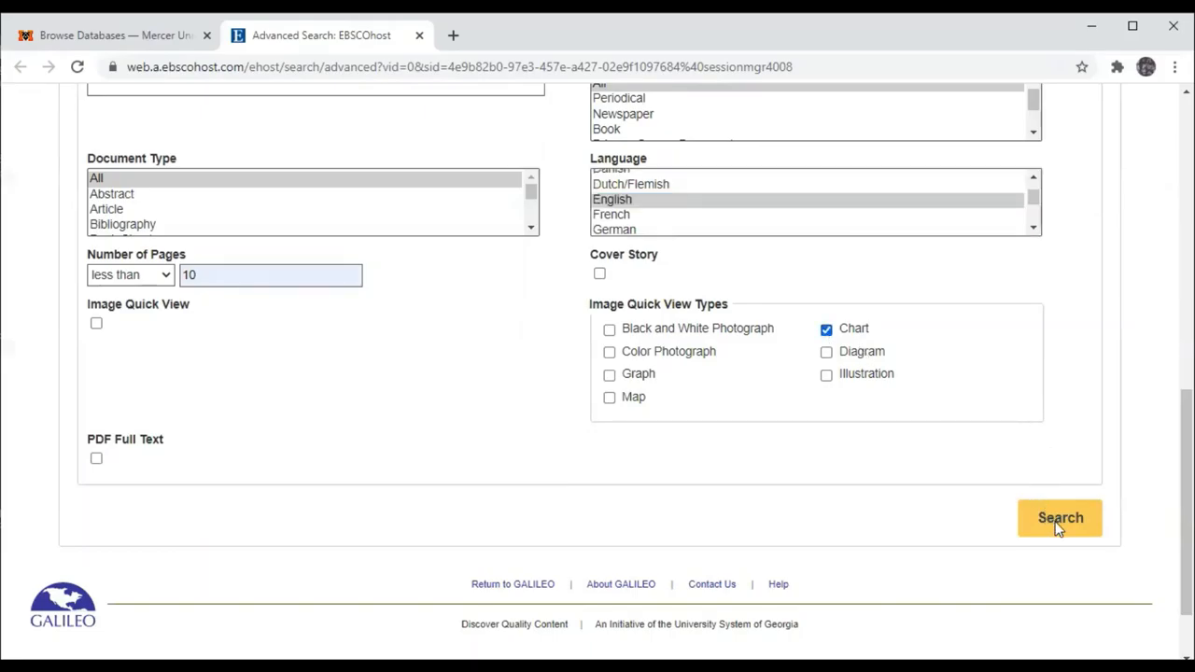
# Step: Run the search (350 results) and select result 6, the Japanese workers self-isolation article
pyautogui.click(1061, 519)
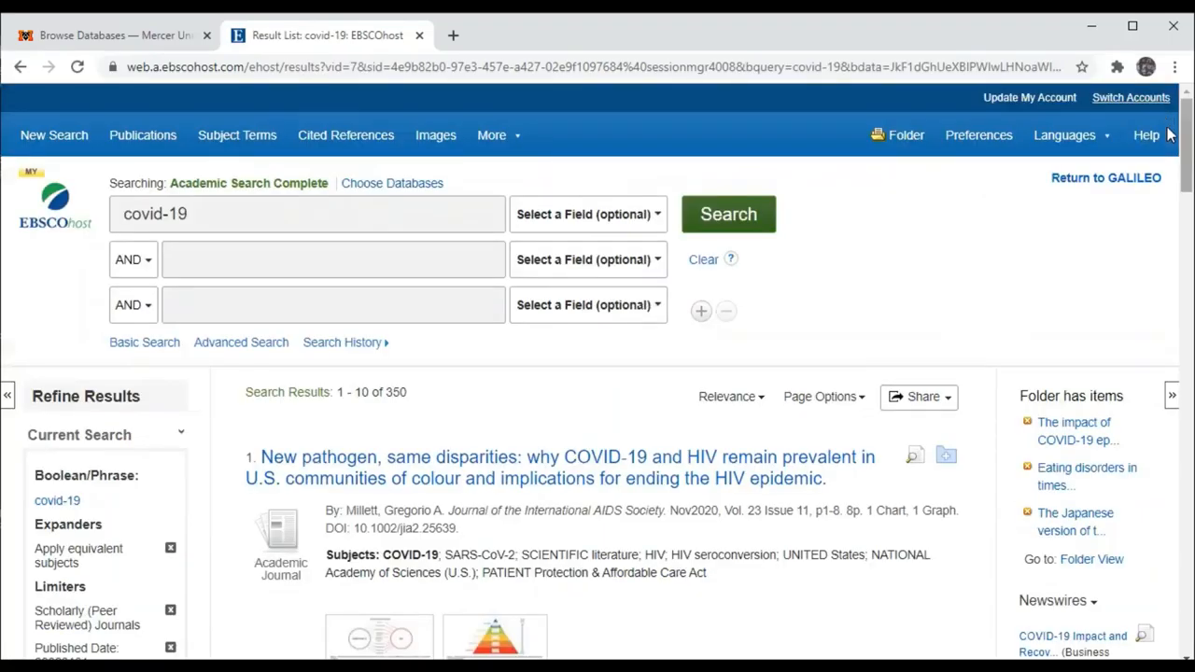
pyautogui.scroll(-3)
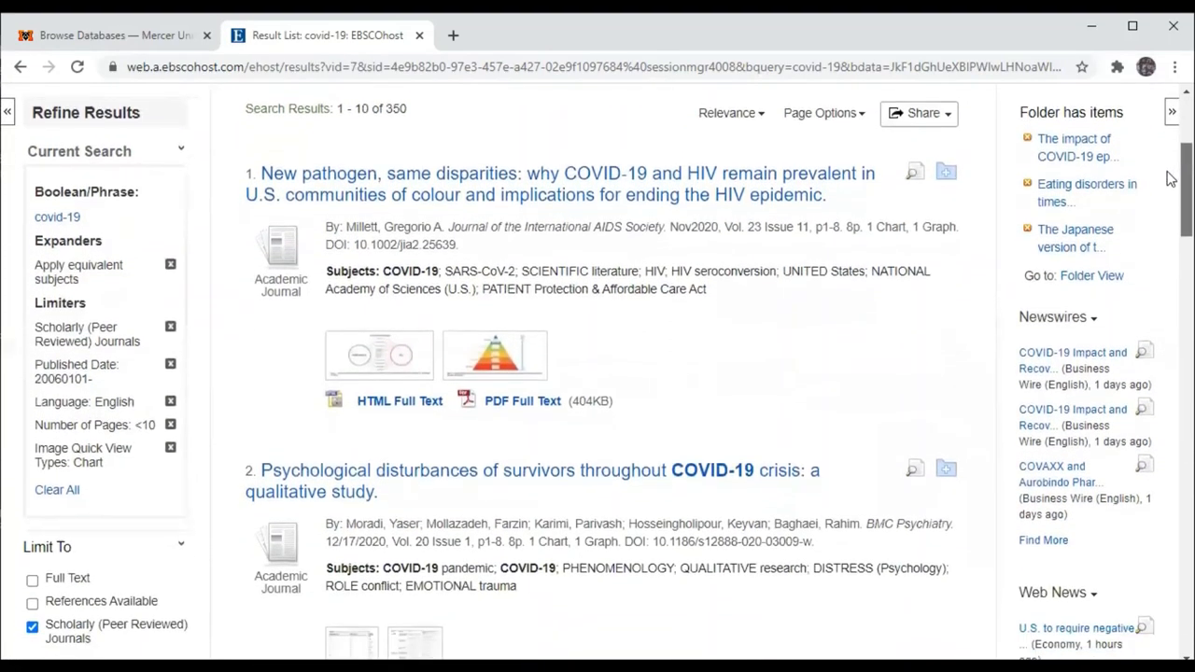
pyautogui.scroll(-3)
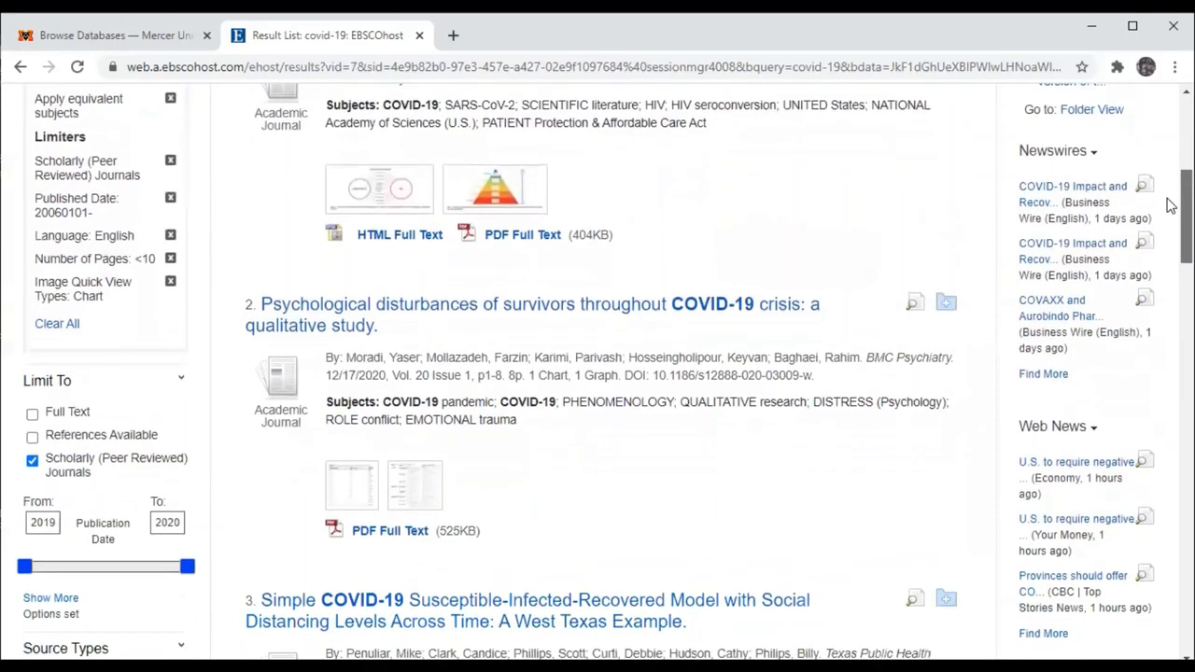
pyautogui.scroll(-3)
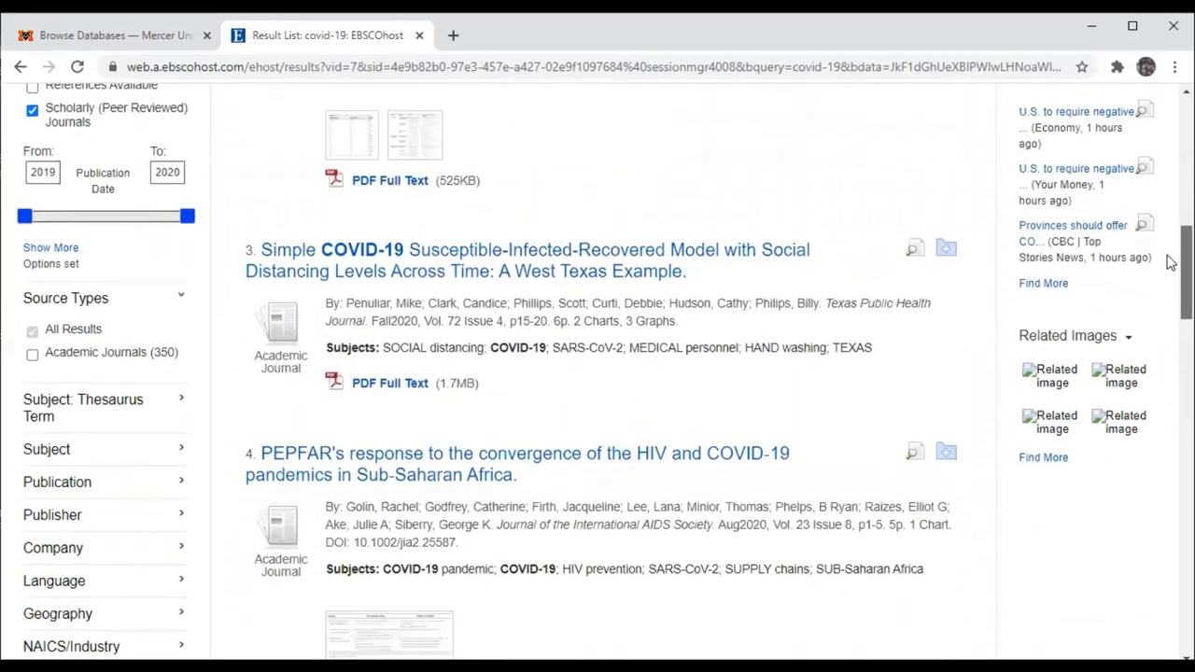
pyautogui.scroll(-3)
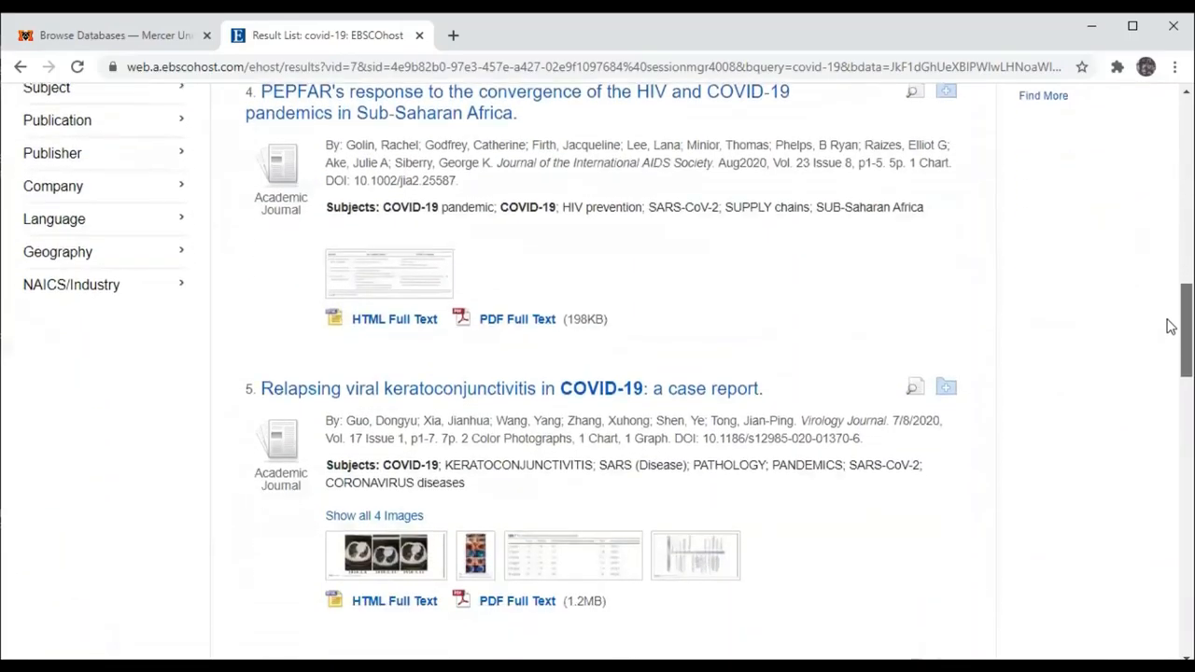
pyautogui.scroll(-3)
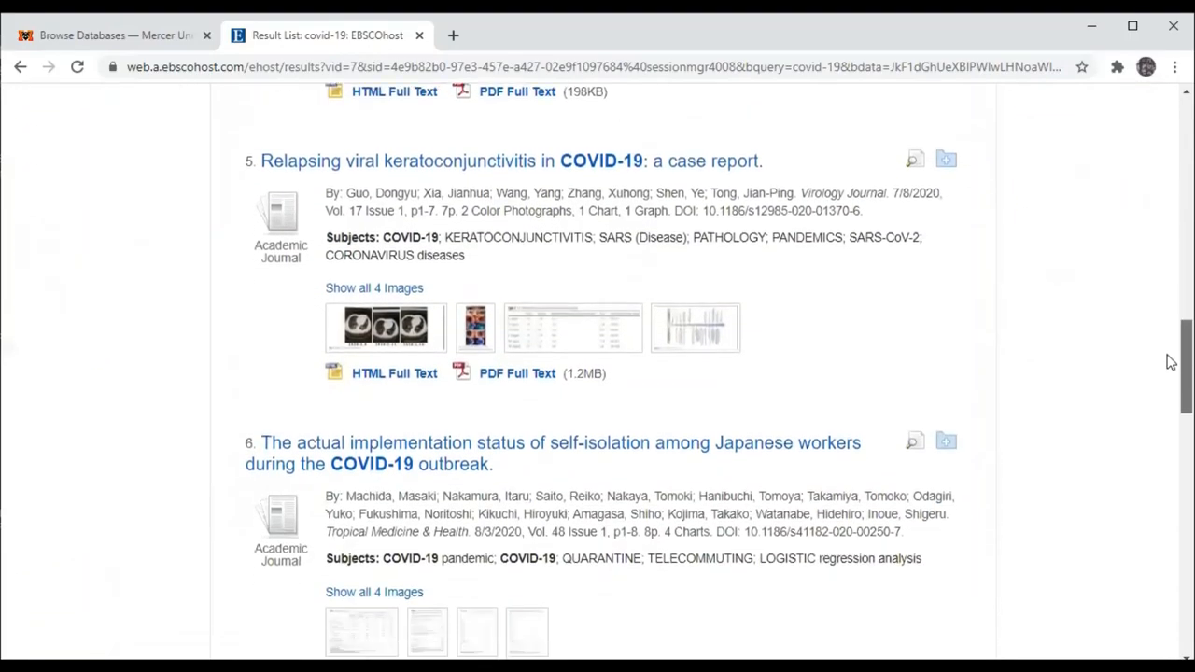
pyautogui.scroll(-3)
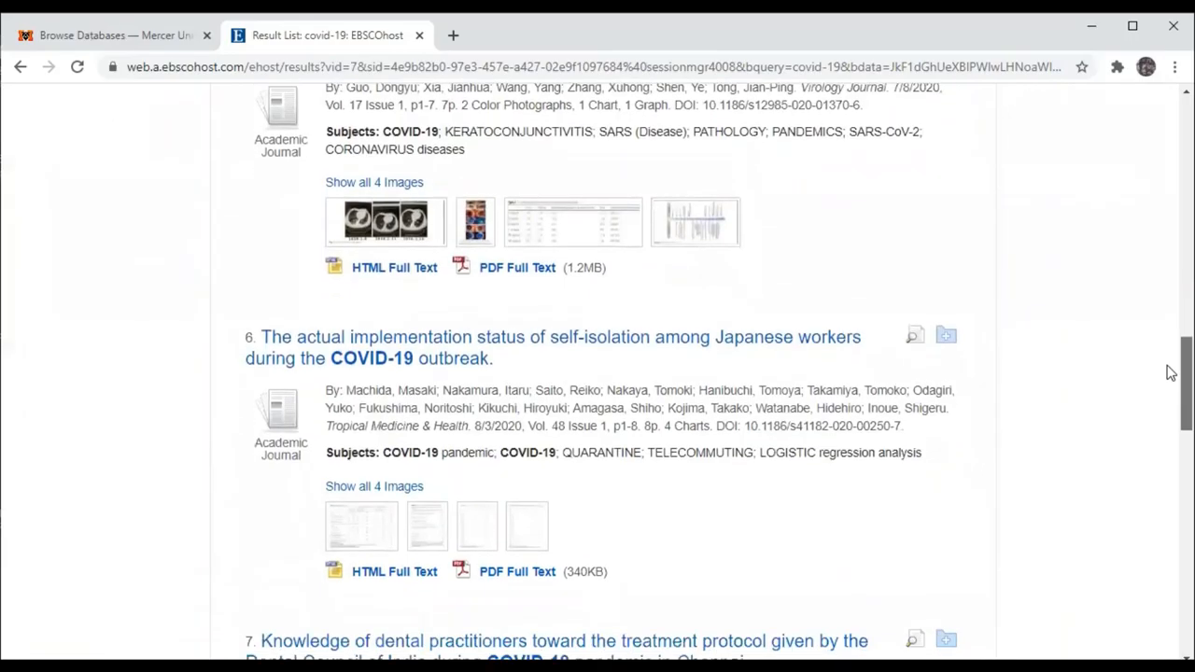
pyautogui.scroll(-3)
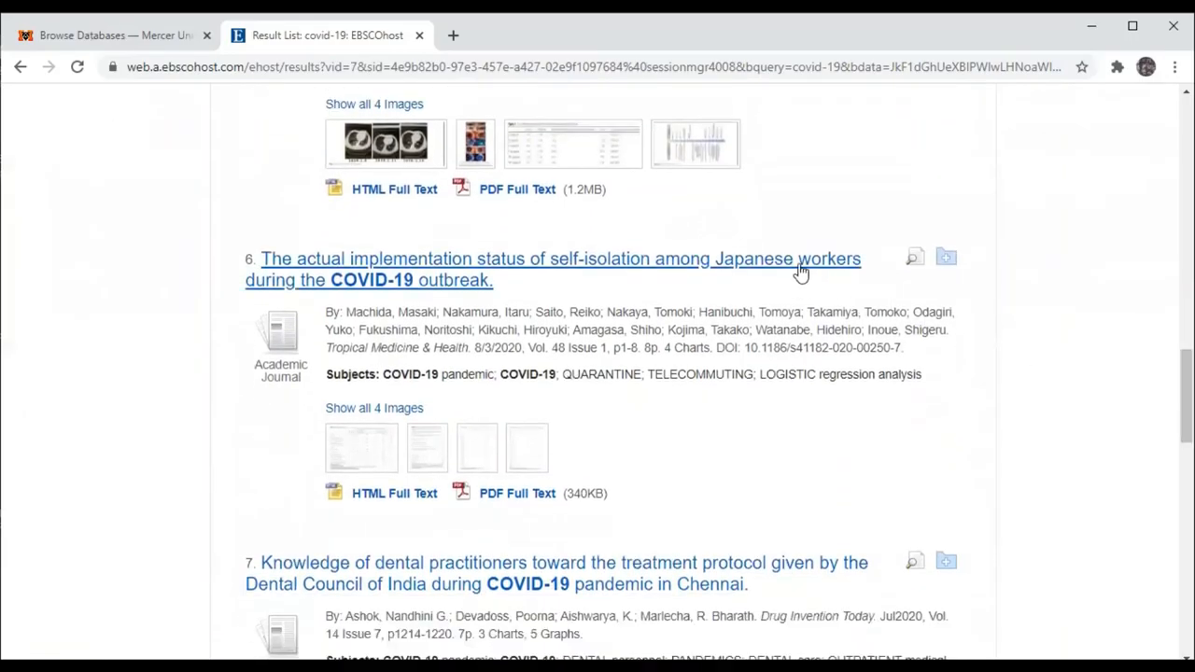
pyautogui.click(549, 258)
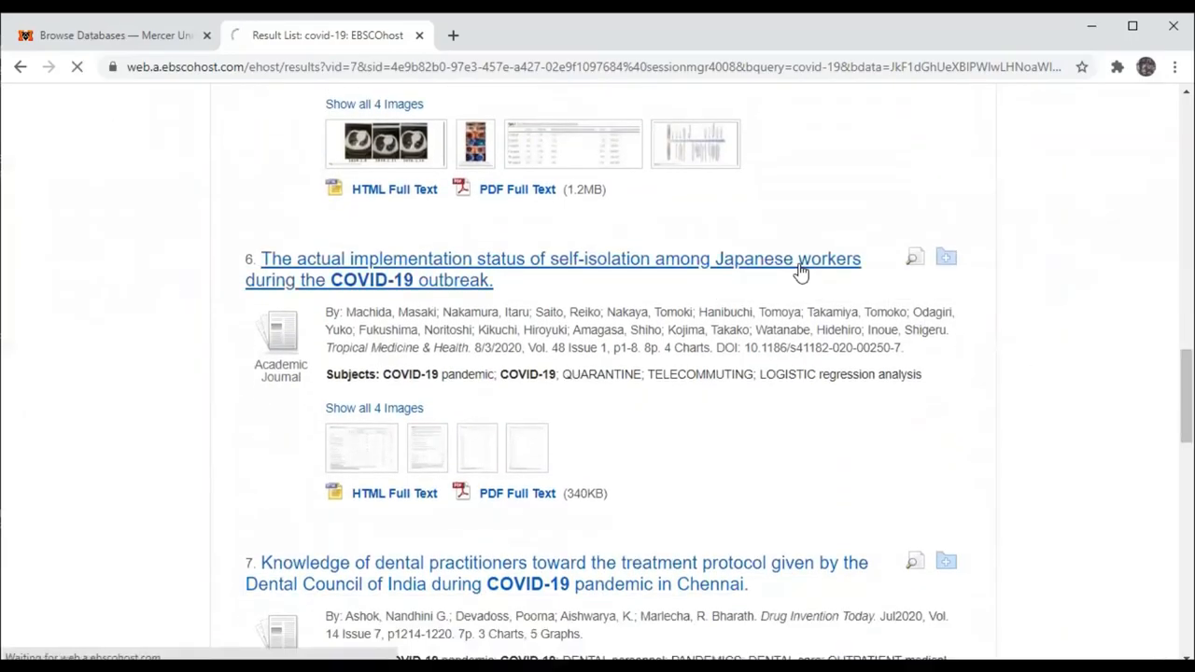
# Step: Read the detailed record's subject terms, keywords and abstract, then return to the top
pyautogui.click(550, 269)
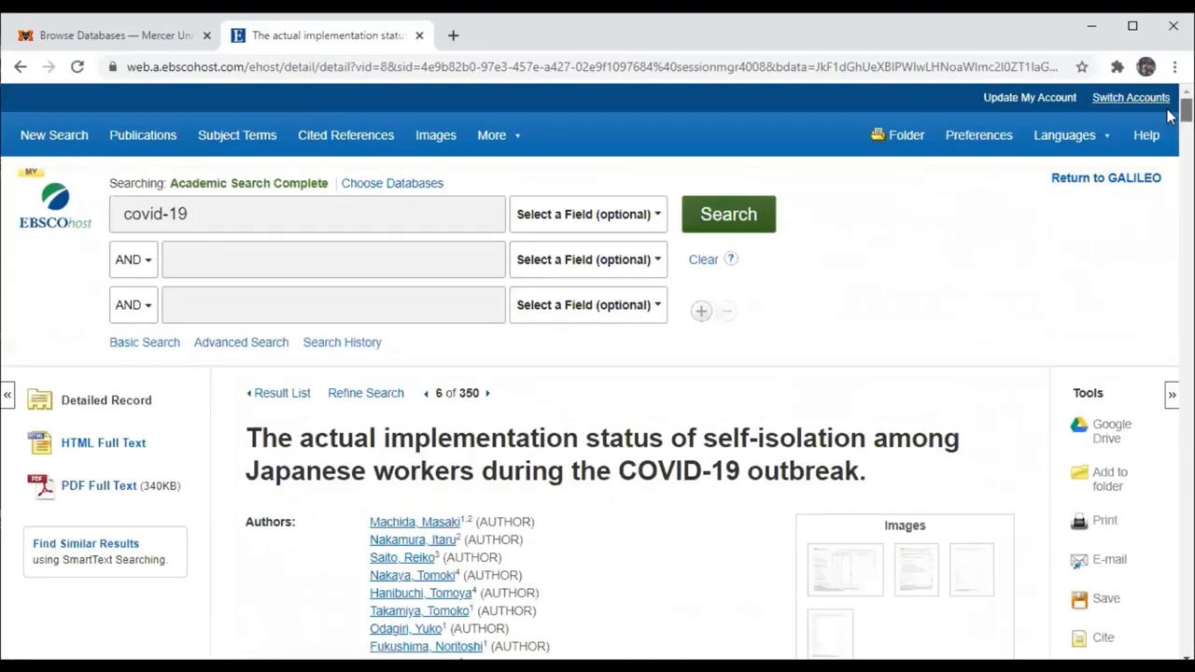
pyautogui.scroll(-3)
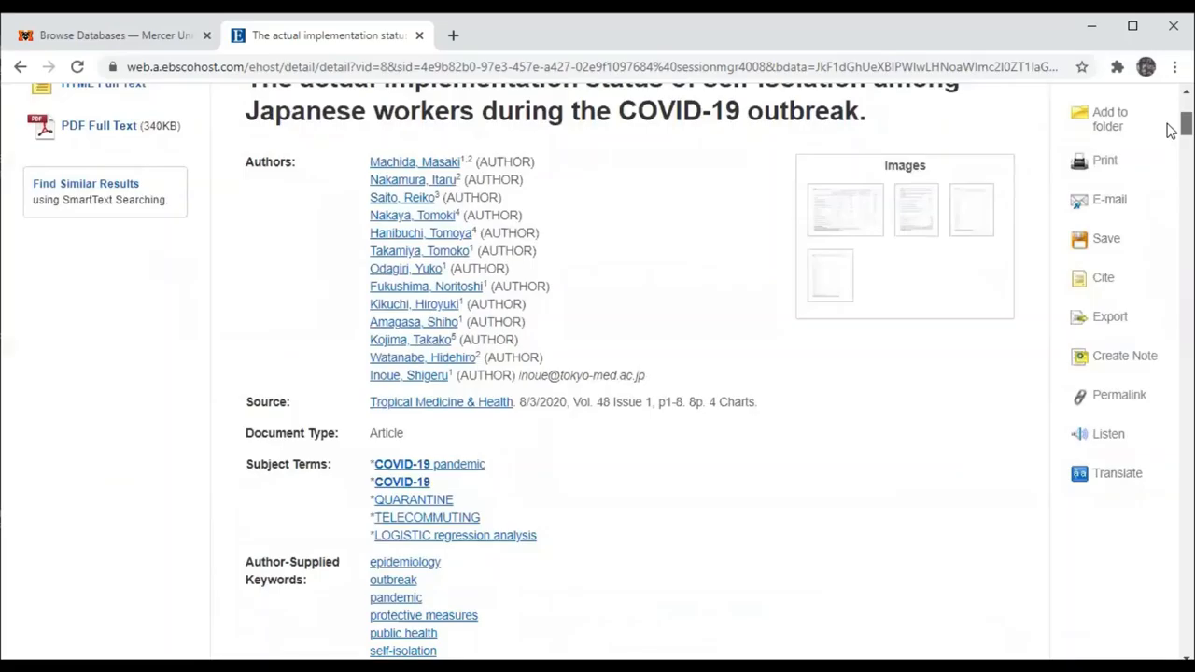
pyautogui.scroll(-3)
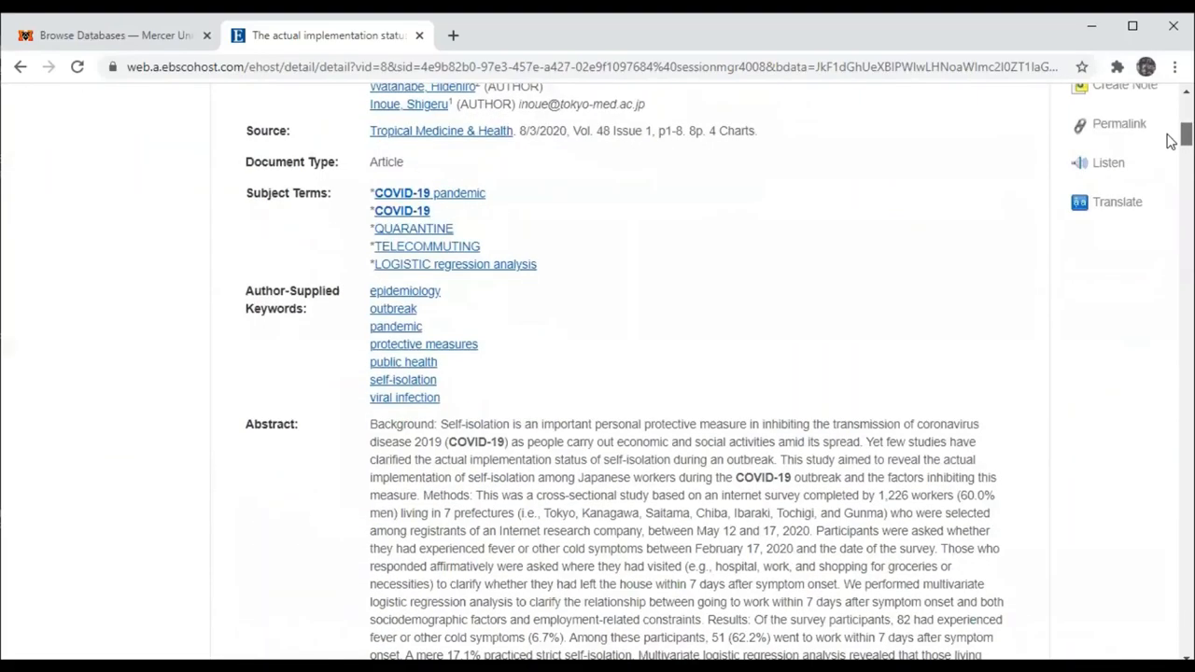
pyautogui.scroll(-3)
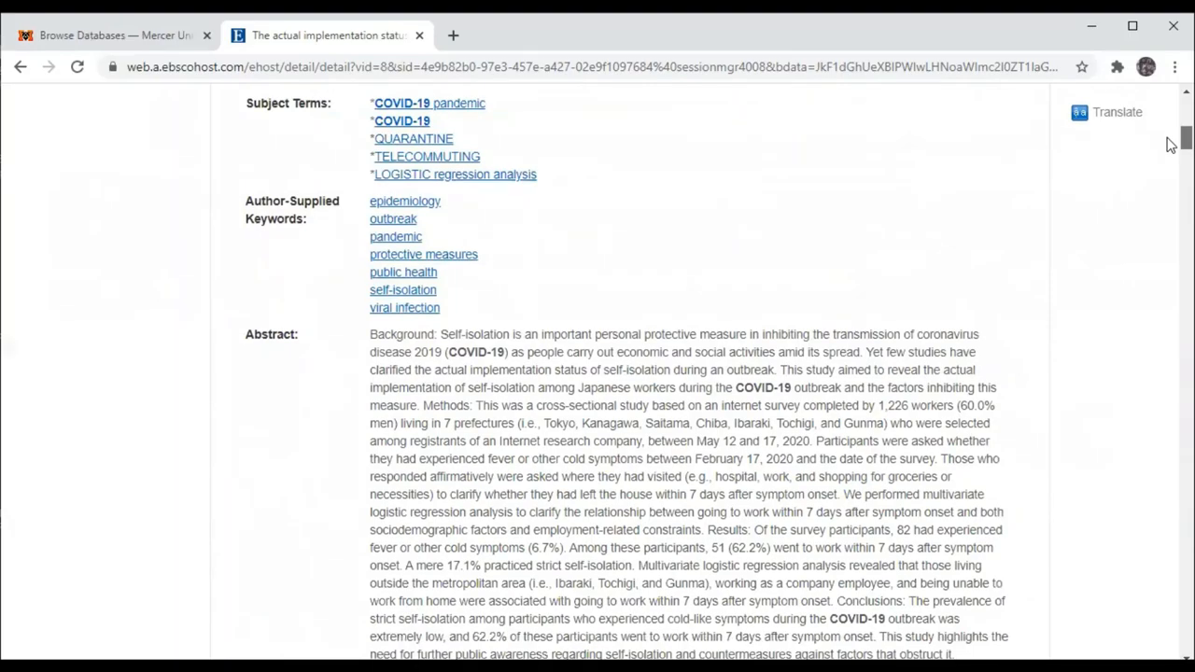
pyautogui.scroll(-3)
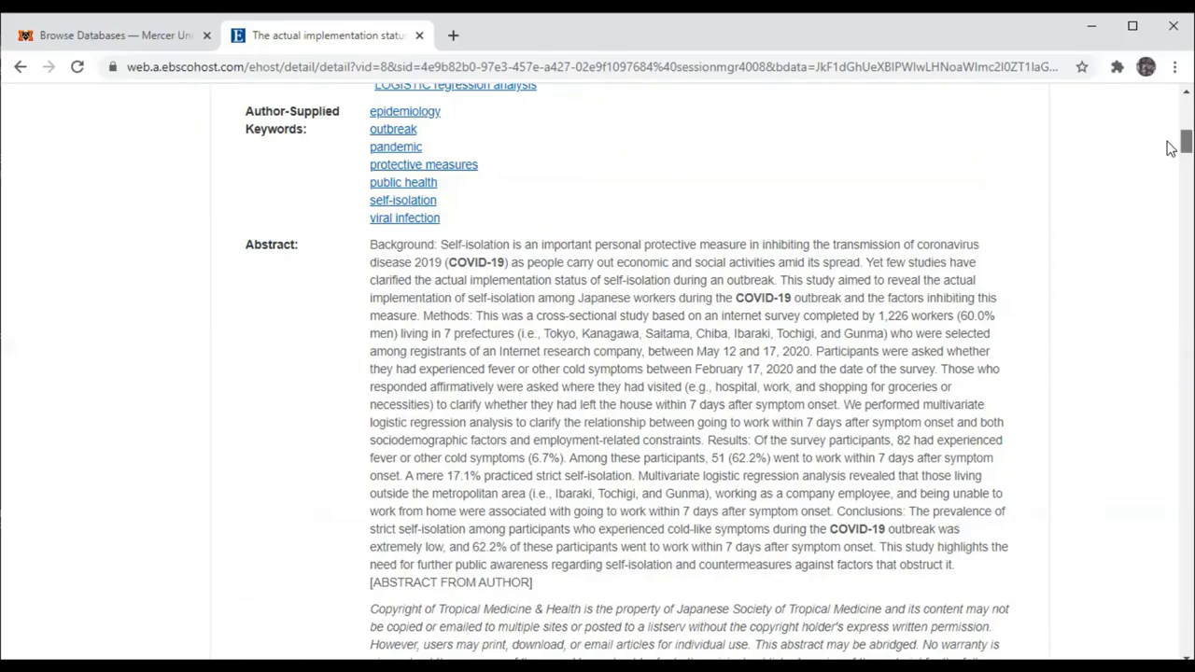
pyautogui.scroll(3)
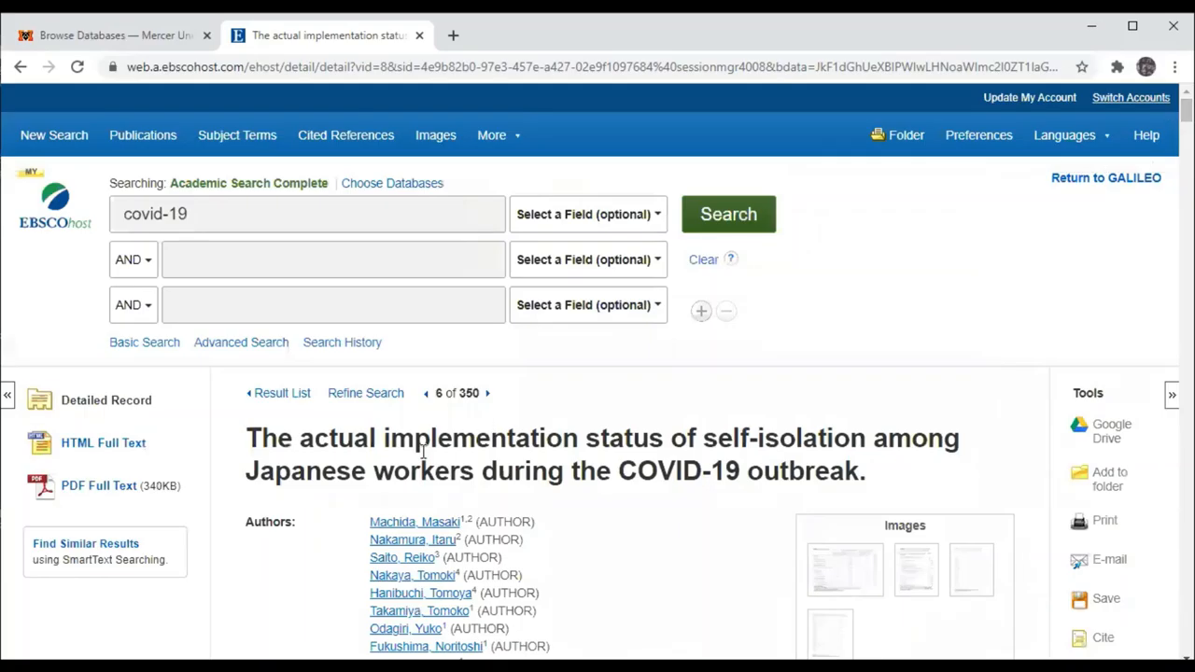
# Step: Read the article's PDF full text from the abstract to Table 1 Participant characteristics
pyautogui.click(99, 486)
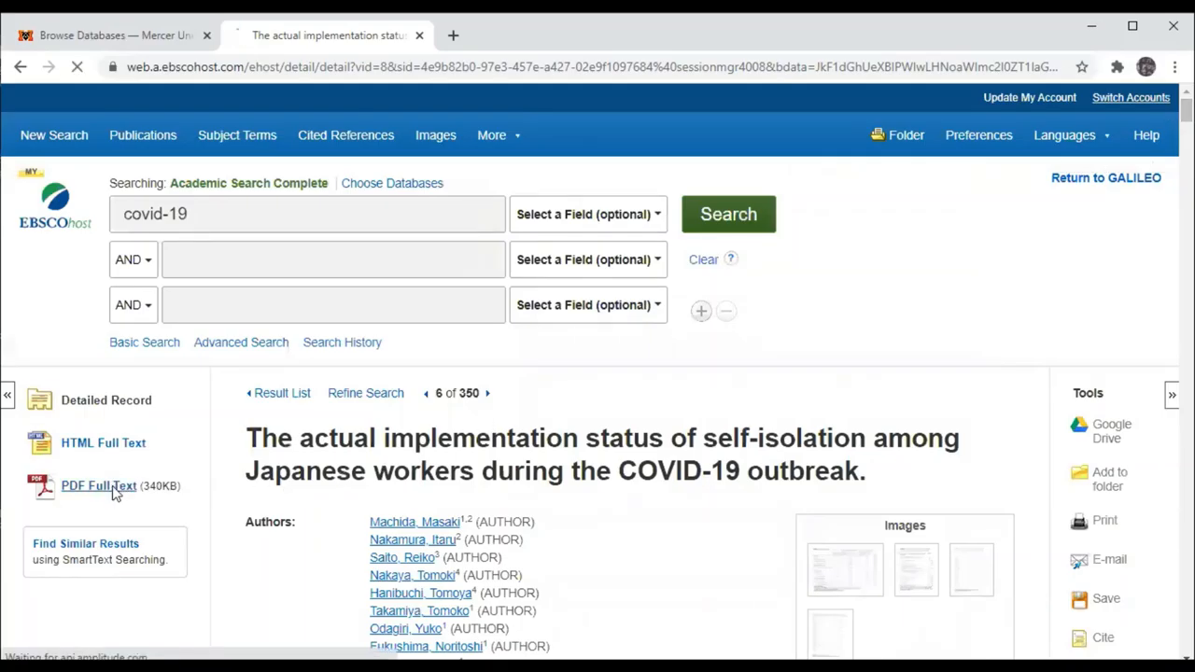
pyautogui.click(97, 485)
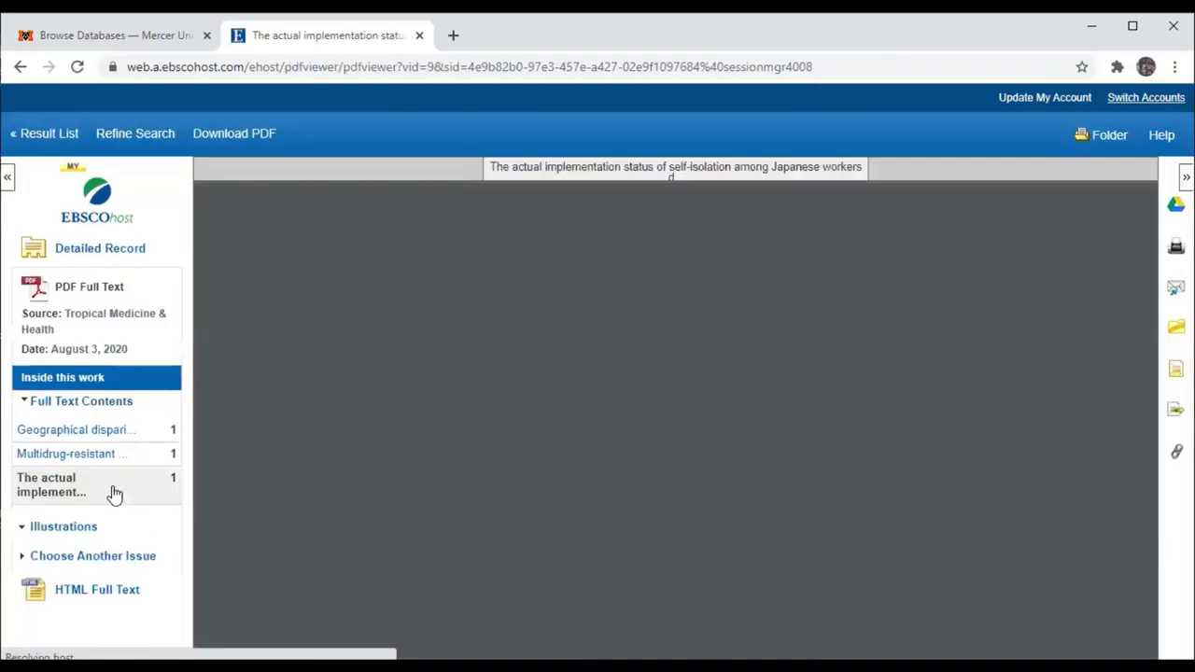
pyautogui.click(52, 486)
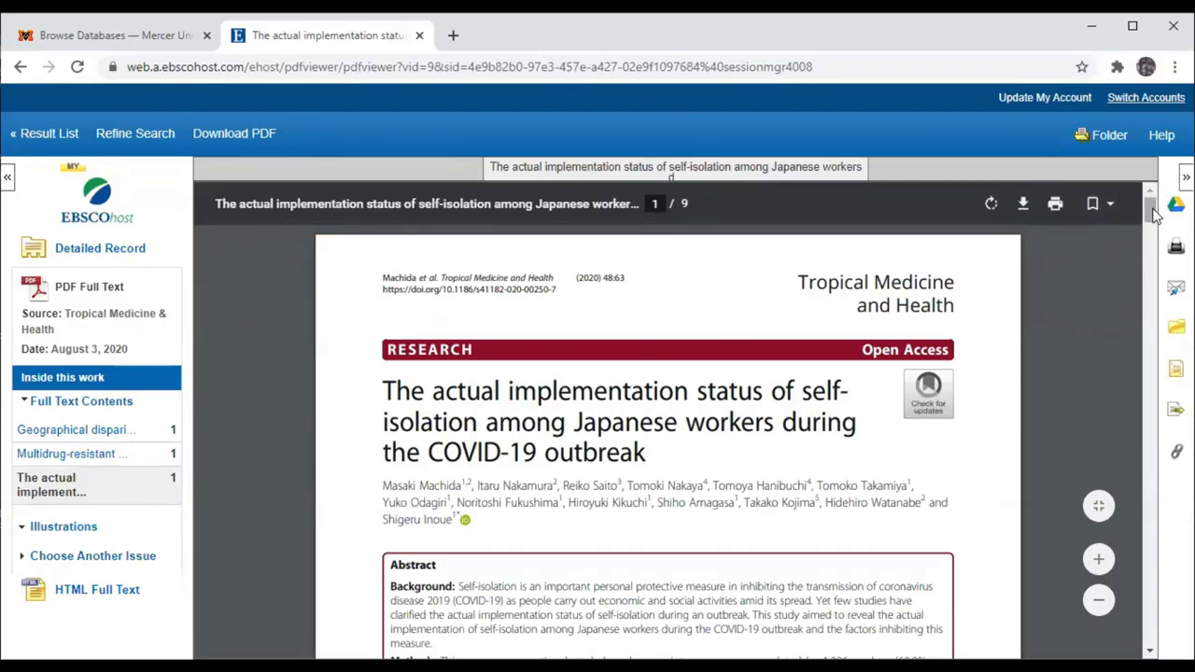
pyautogui.scroll(-3)
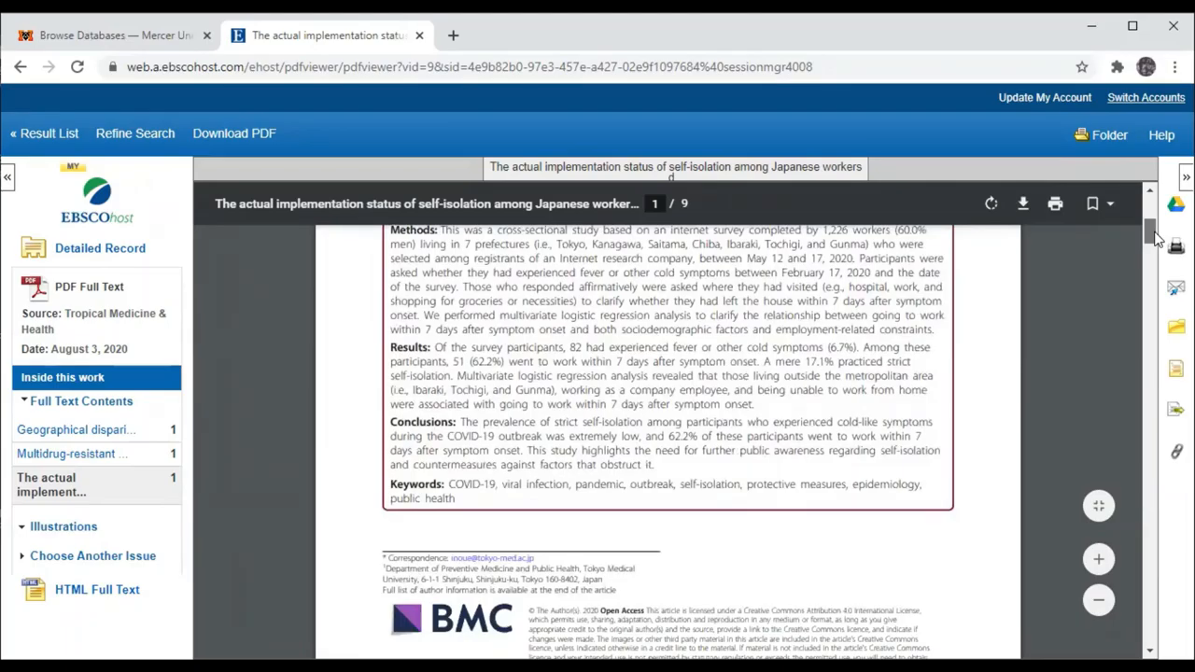
pyautogui.scroll(-3)
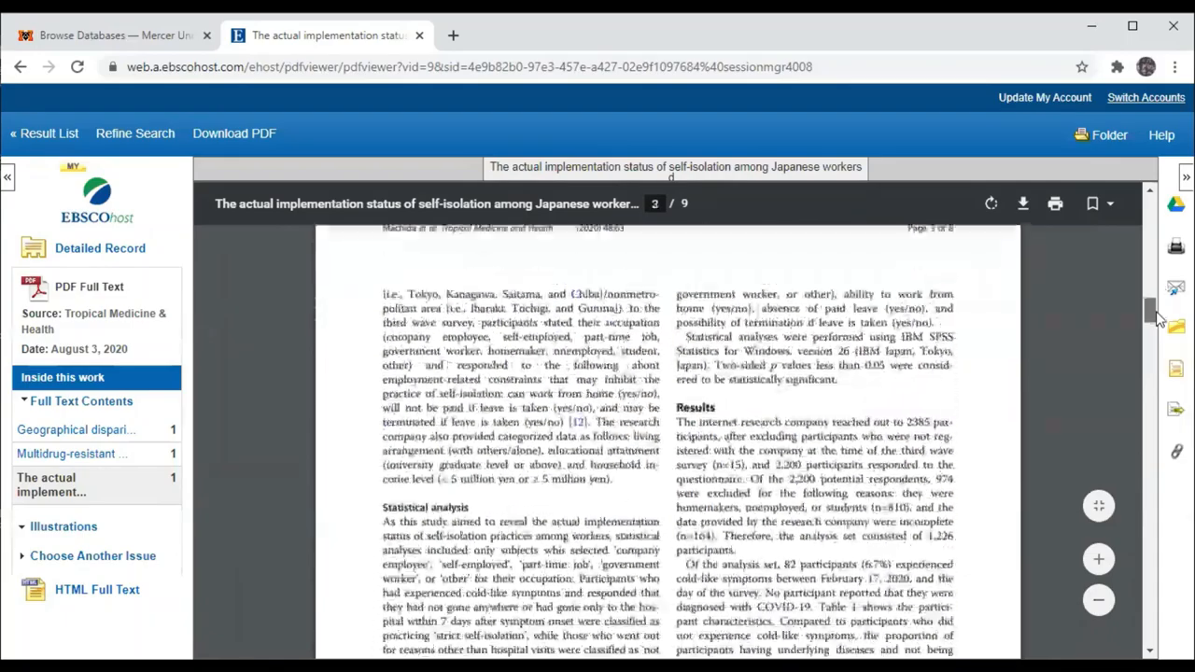
pyautogui.scroll(-3)
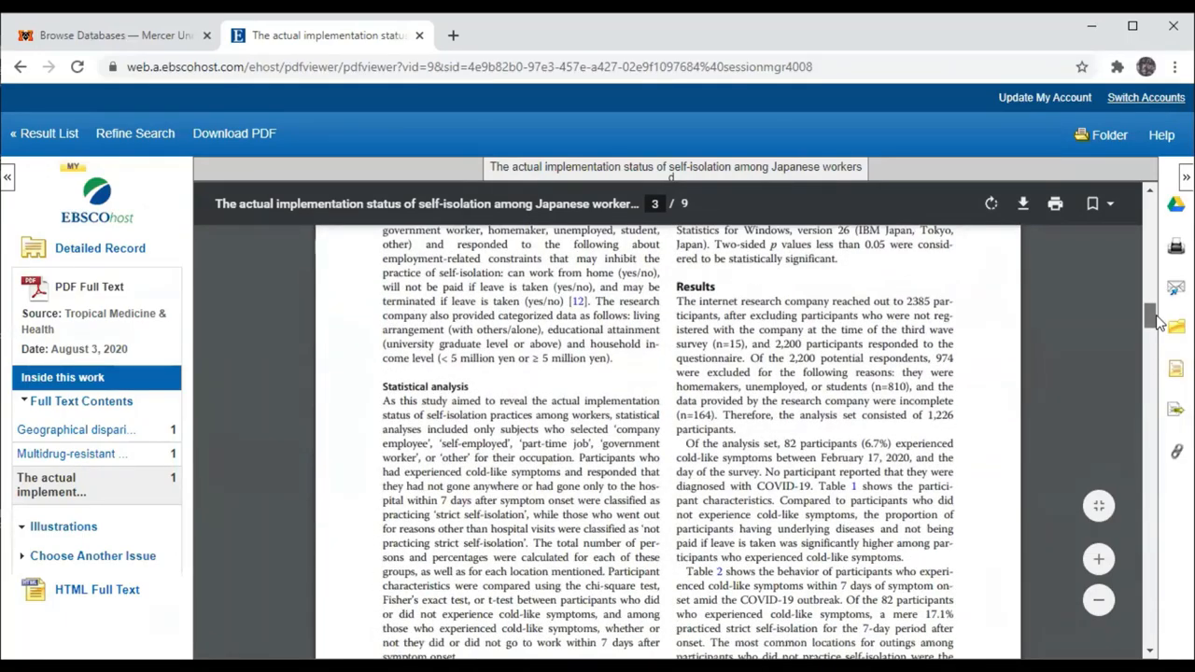
pyautogui.scroll(-3)
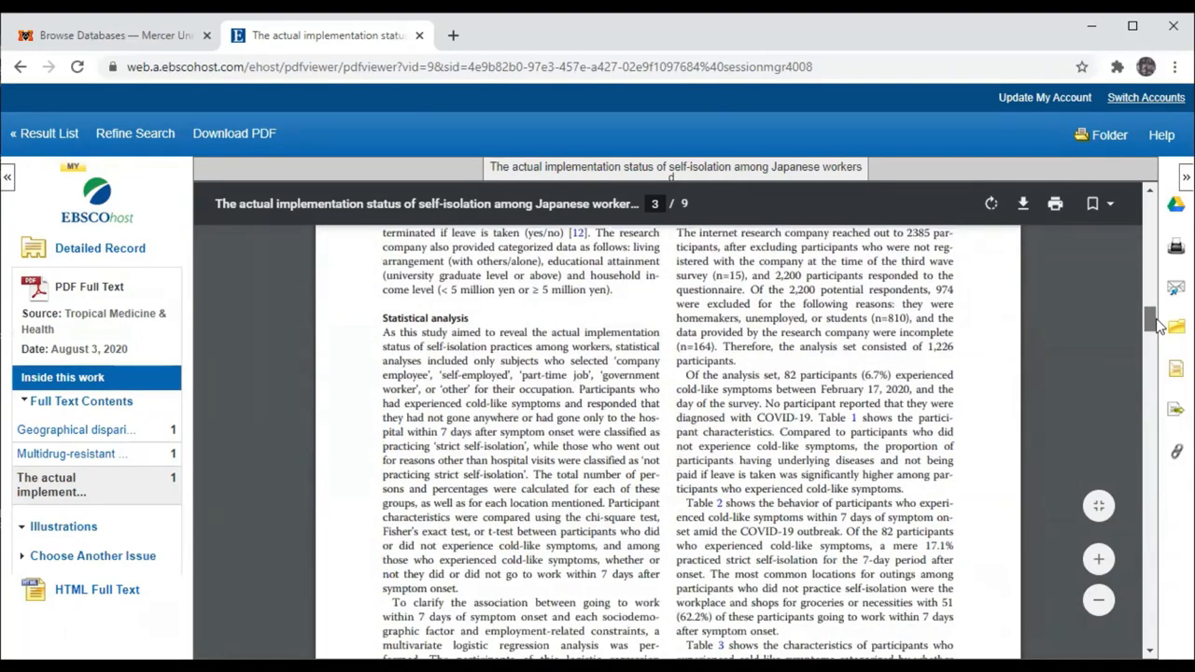
pyautogui.scroll(-3)
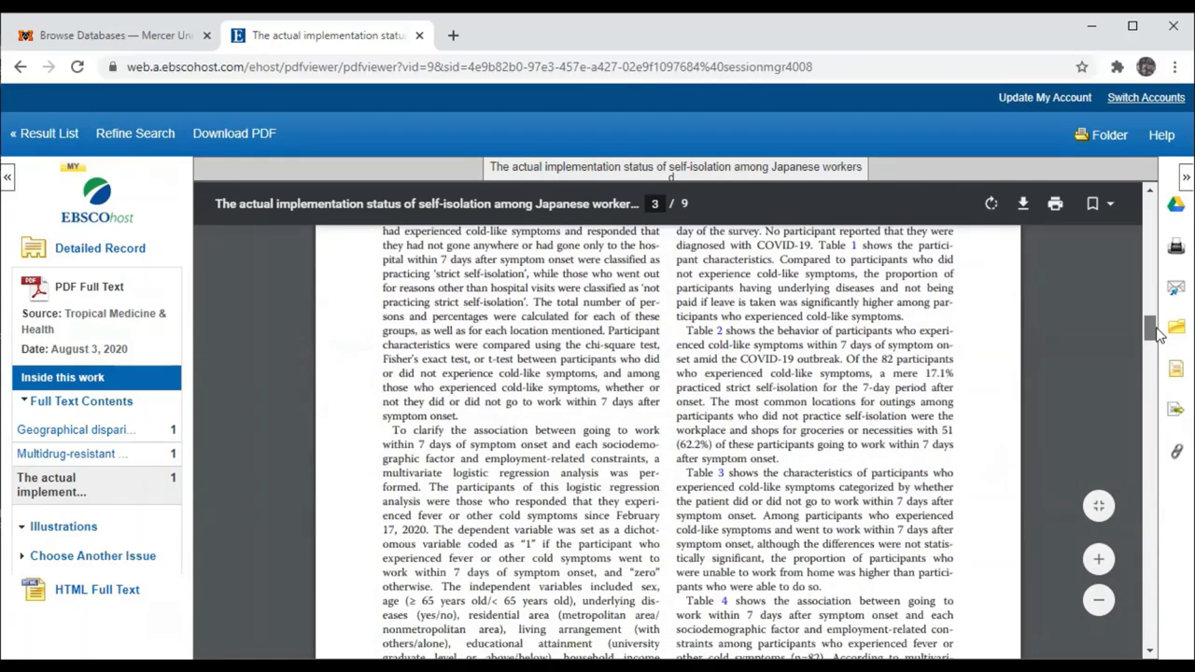
pyautogui.scroll(-3)
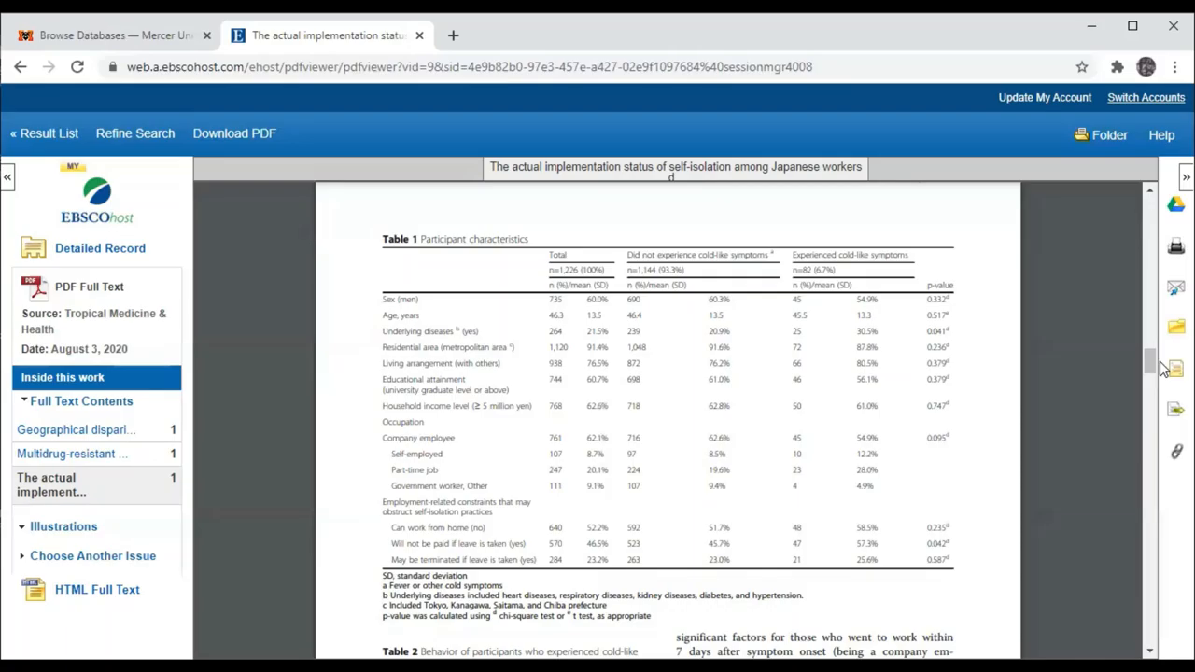
pyautogui.moveTo(900, 387)
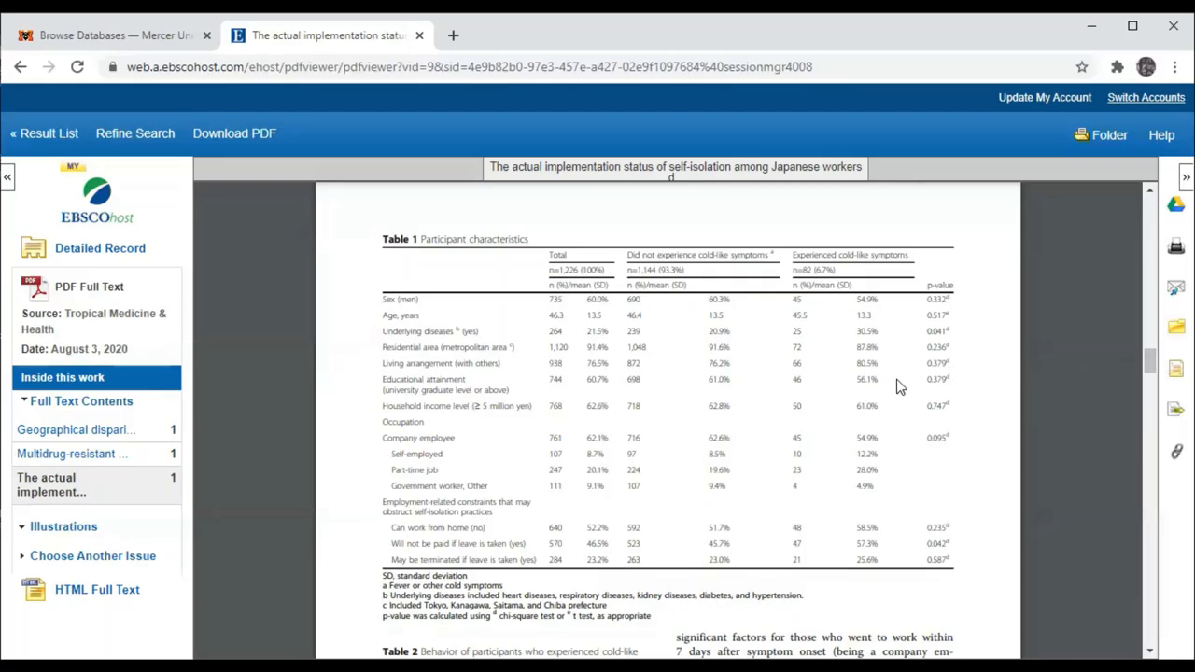
pyautogui.moveTo(101, 249)
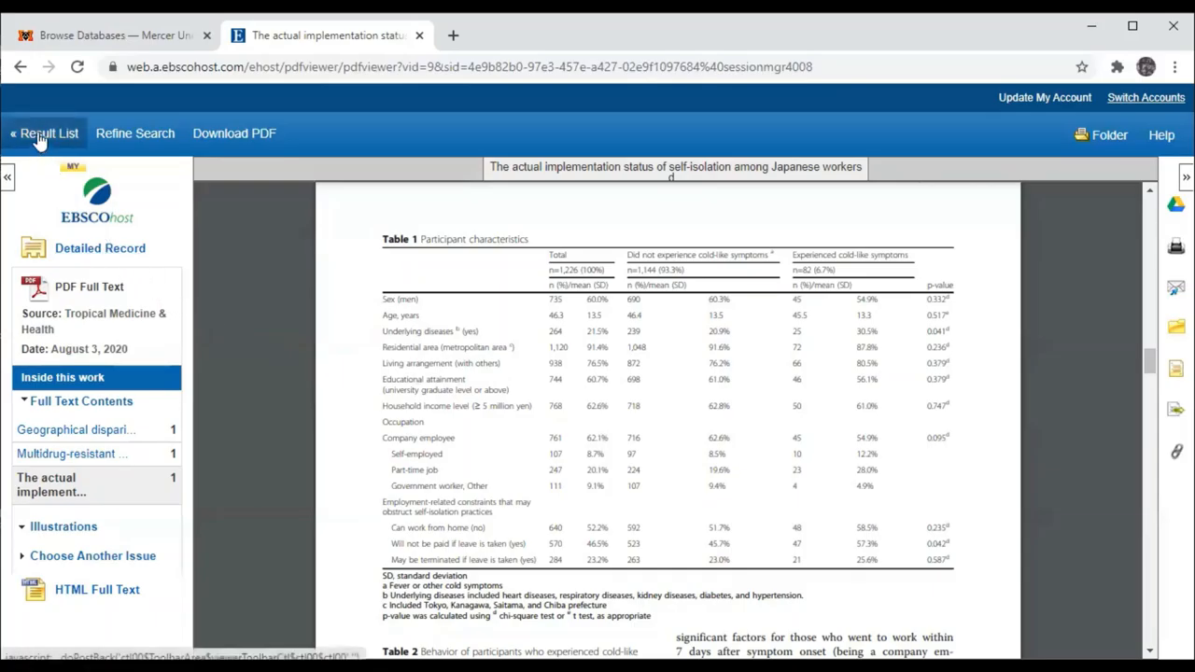
# Step: Return to the covid-19 result list at entry 6, then switch to the Browse Databases tab
pyautogui.click(49, 135)
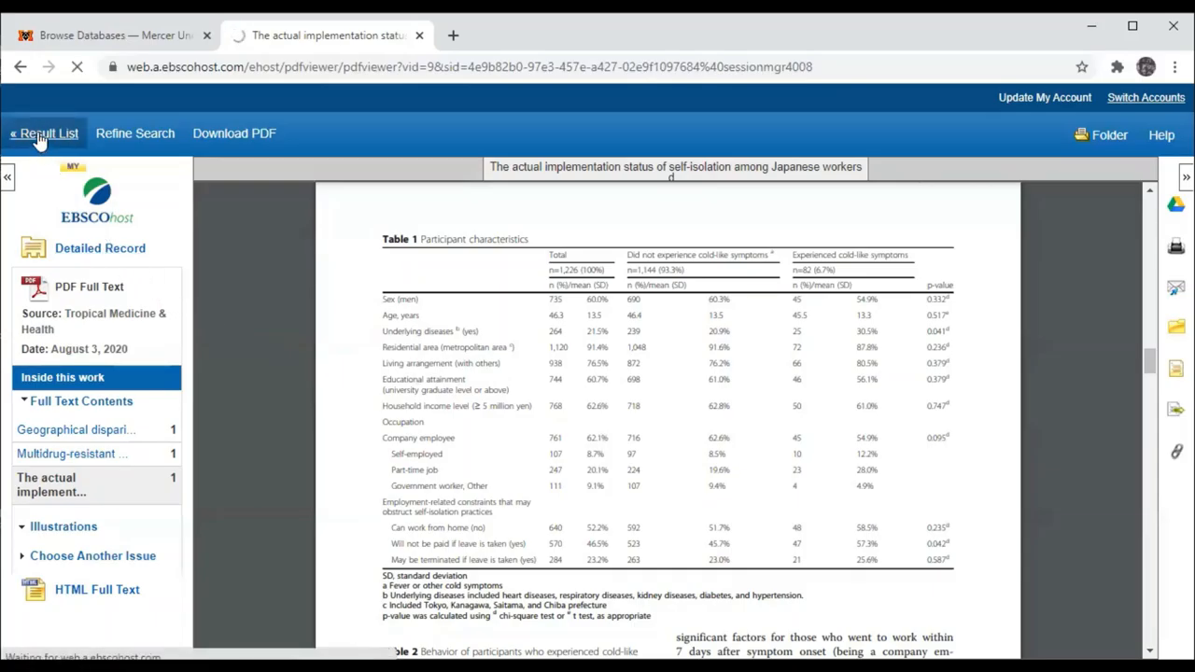
pyautogui.click(45, 133)
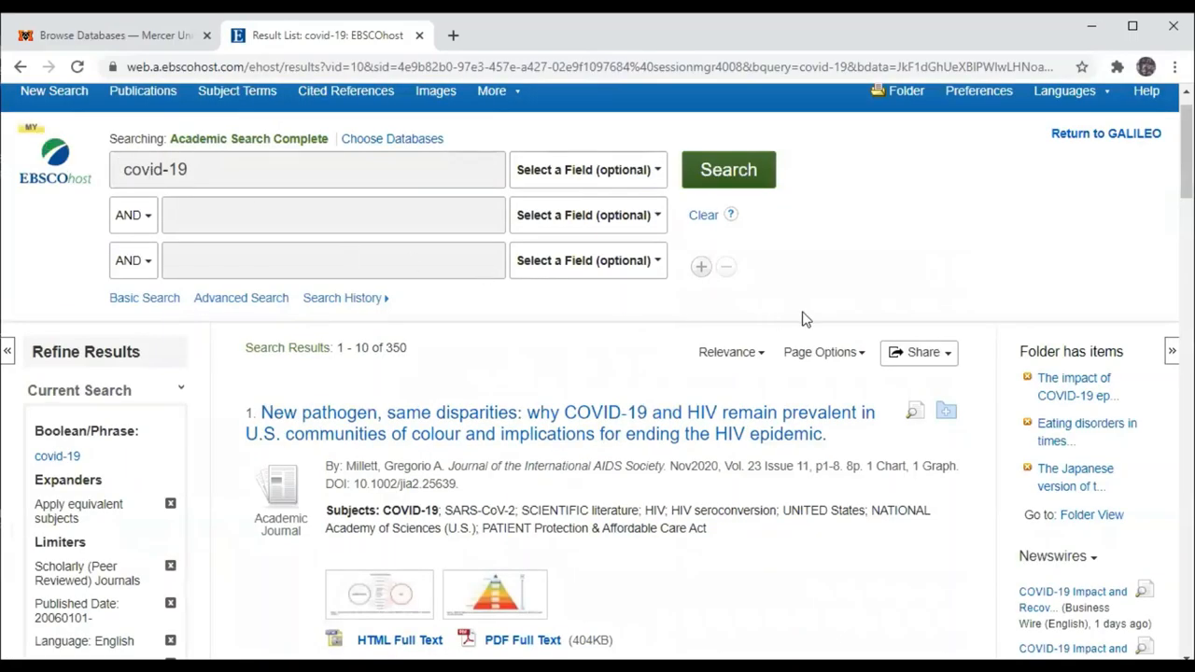
pyautogui.moveTo(1172, 174)
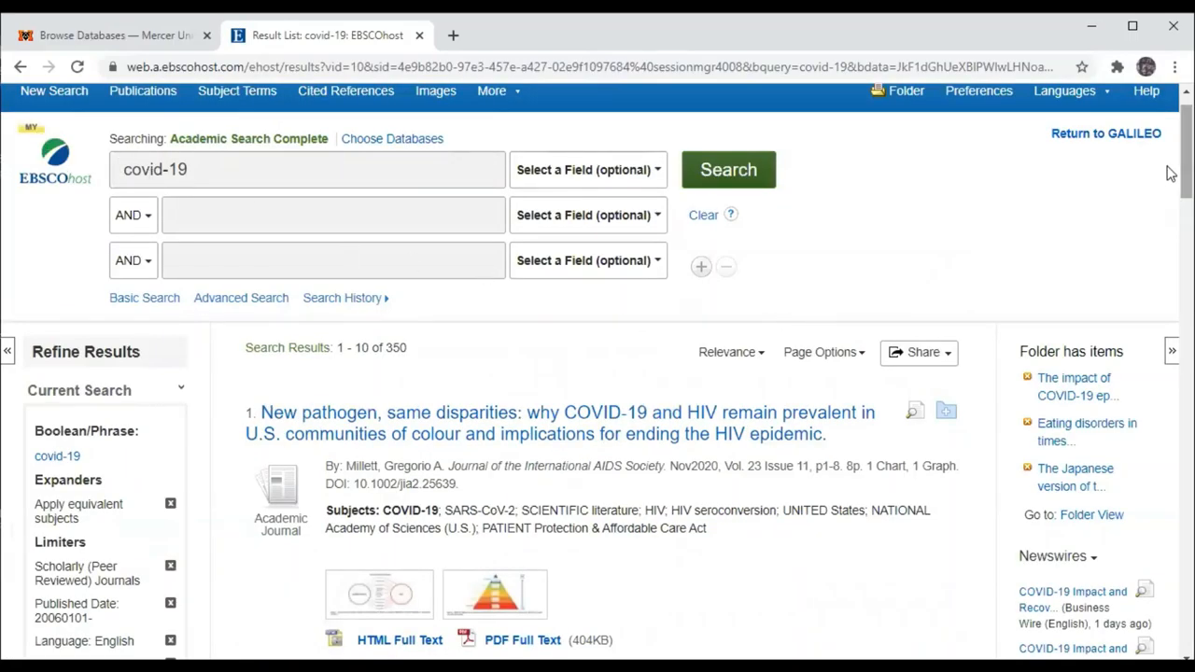
pyautogui.scroll(-3)
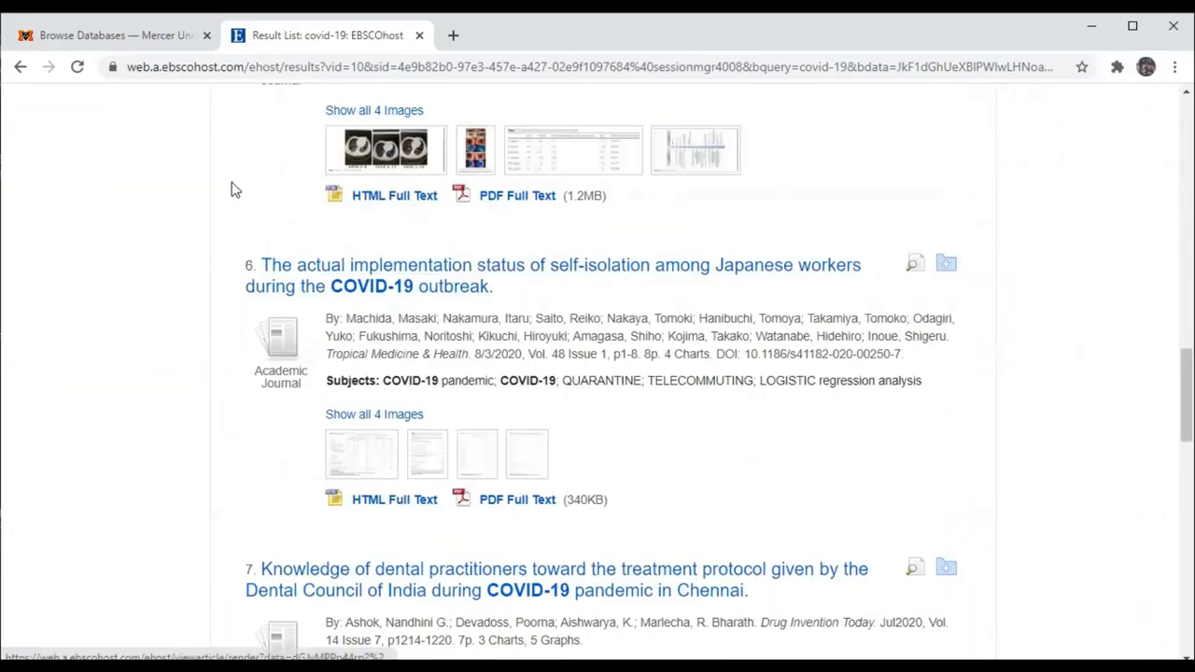
pyautogui.click(112, 34)
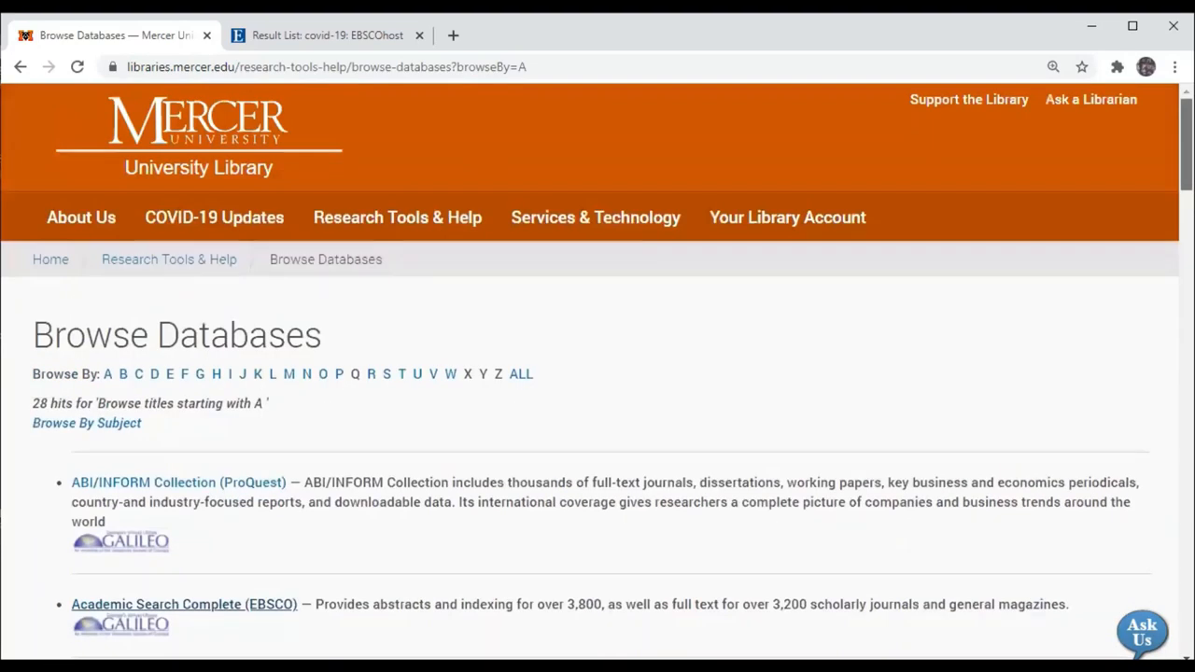
pyautogui.moveTo(1121, 118)
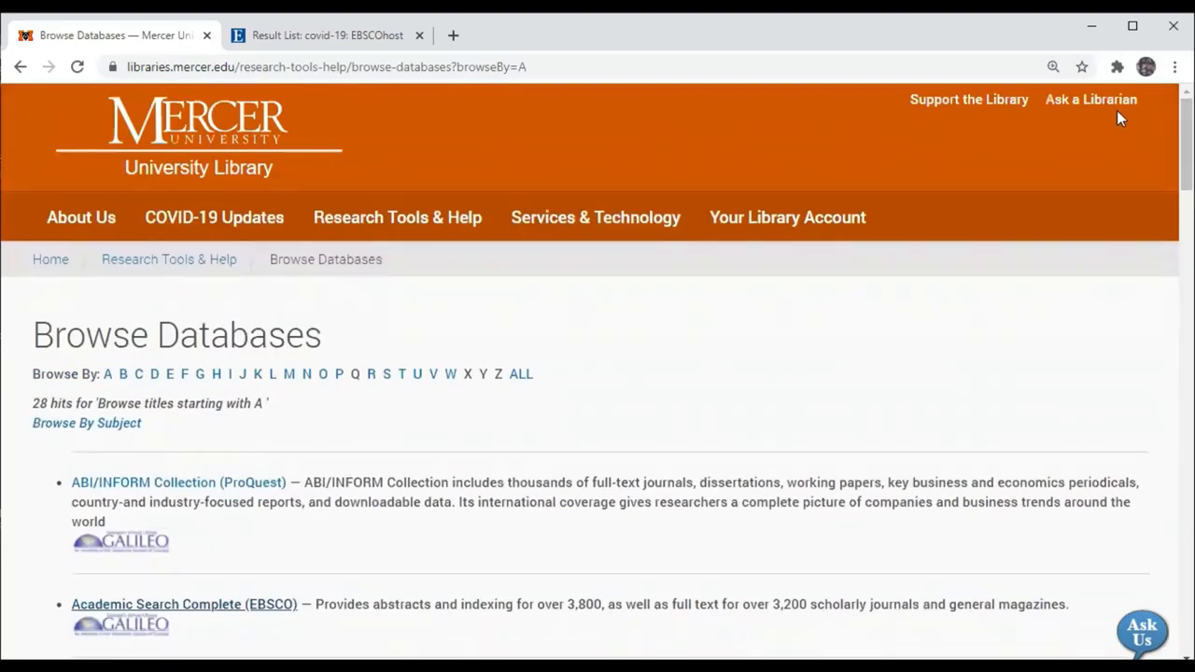
pyautogui.moveTo(1091, 101)
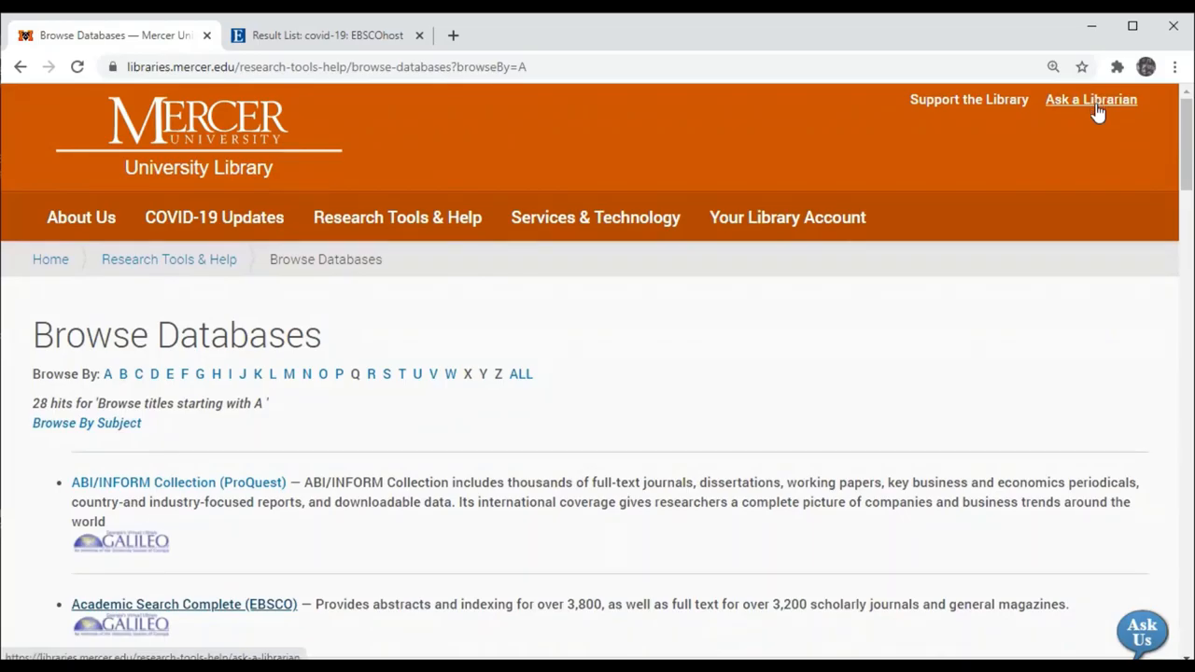
# Step: Review Ask a Librarian's chat, Zoom, FAQ, consultation, email and library phone contacts
pyautogui.click(1091, 99)
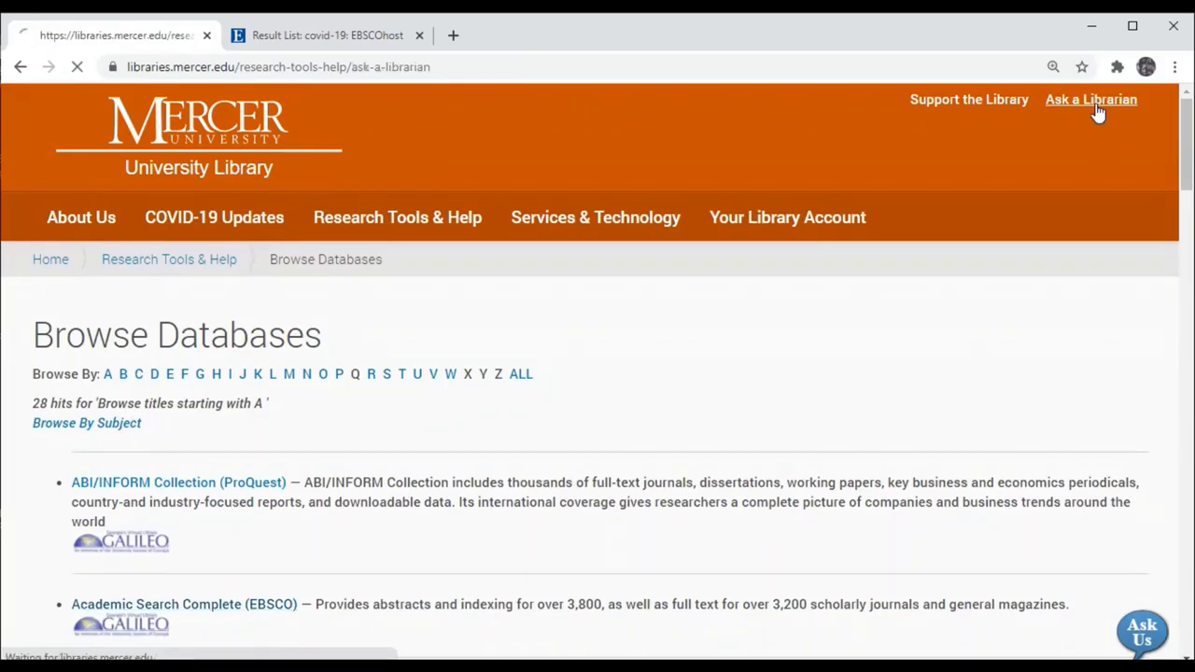
pyautogui.click(1091, 99)
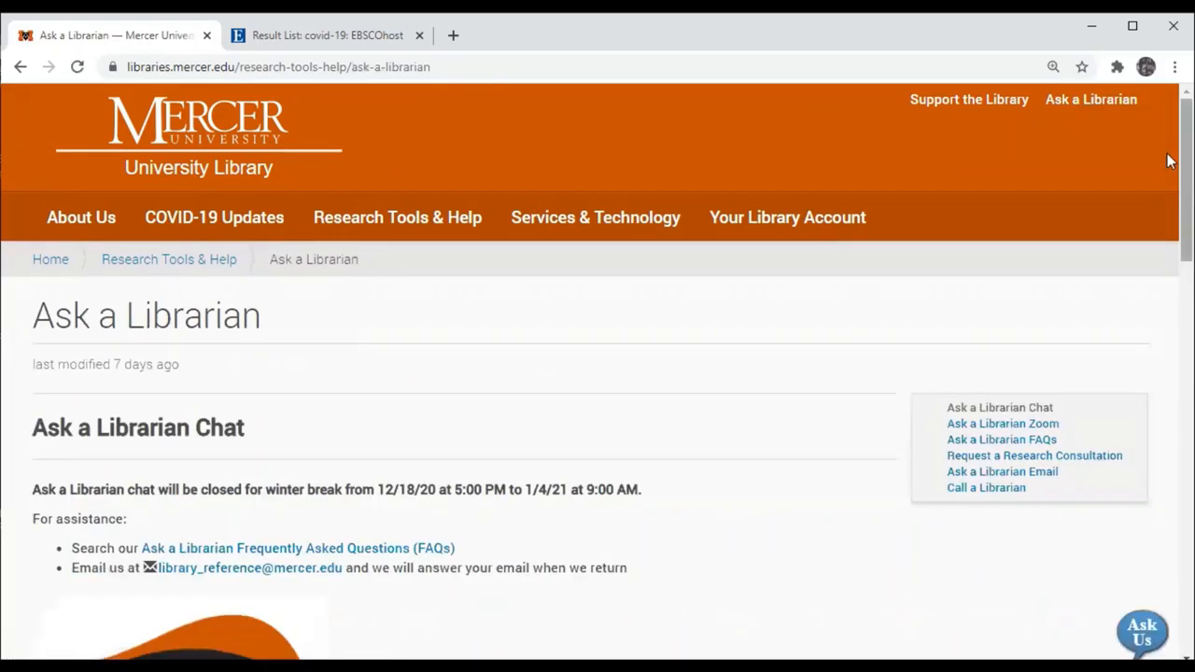
pyautogui.scroll(-3)
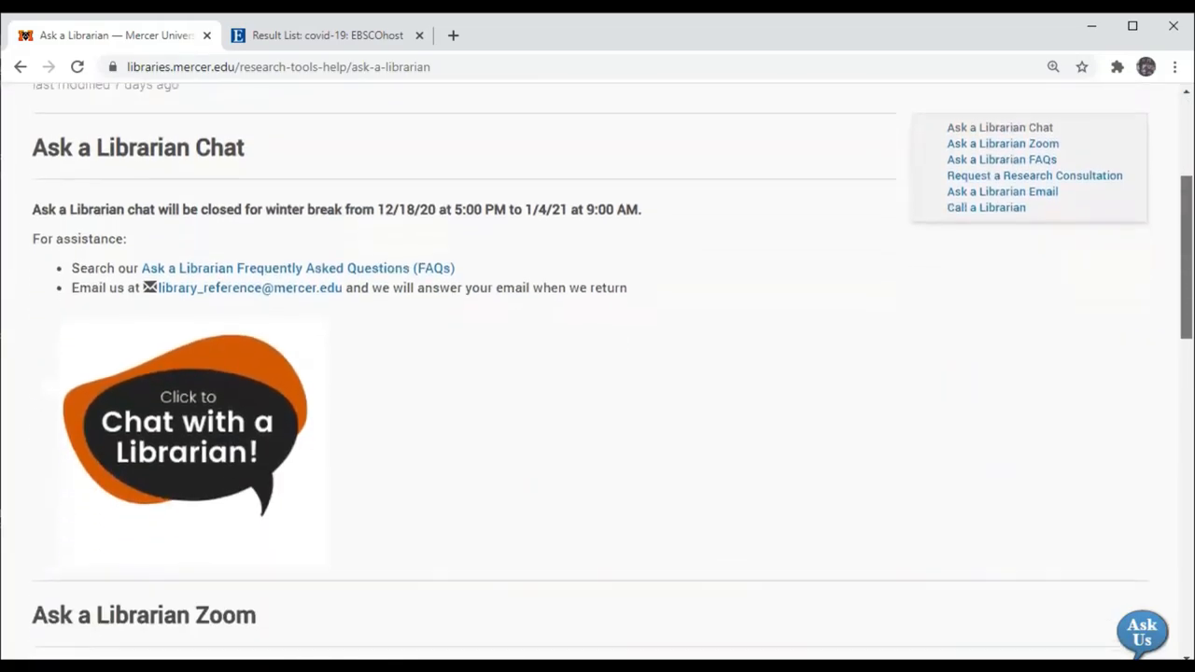
pyautogui.scroll(-3)
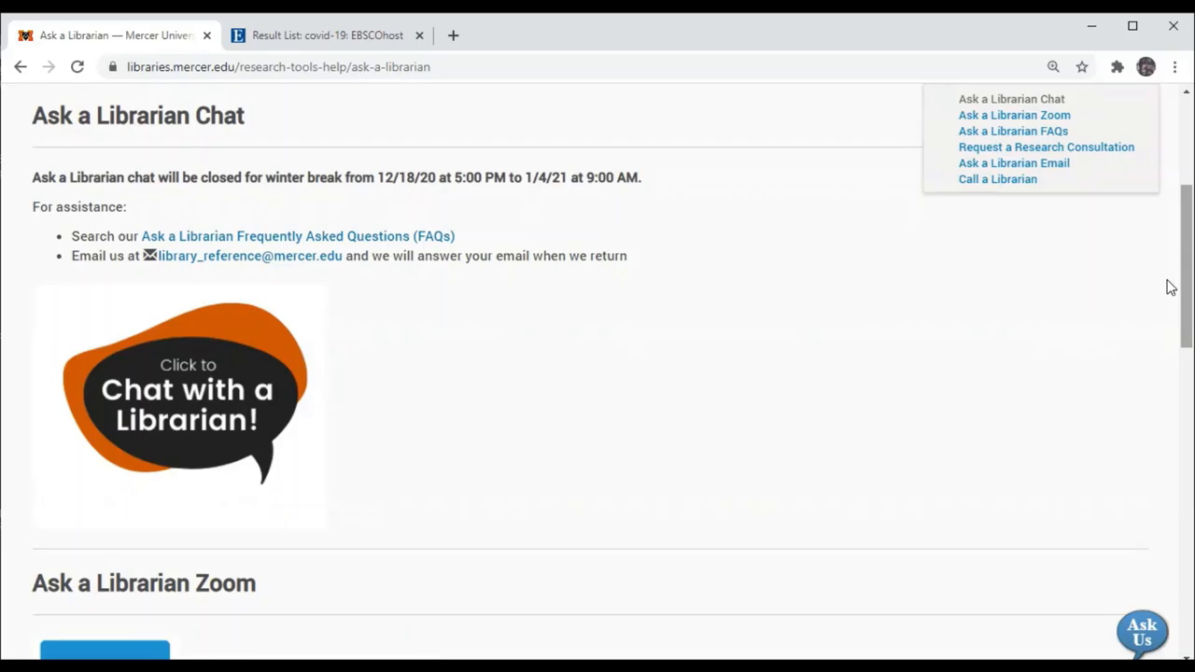
pyautogui.scroll(-3)
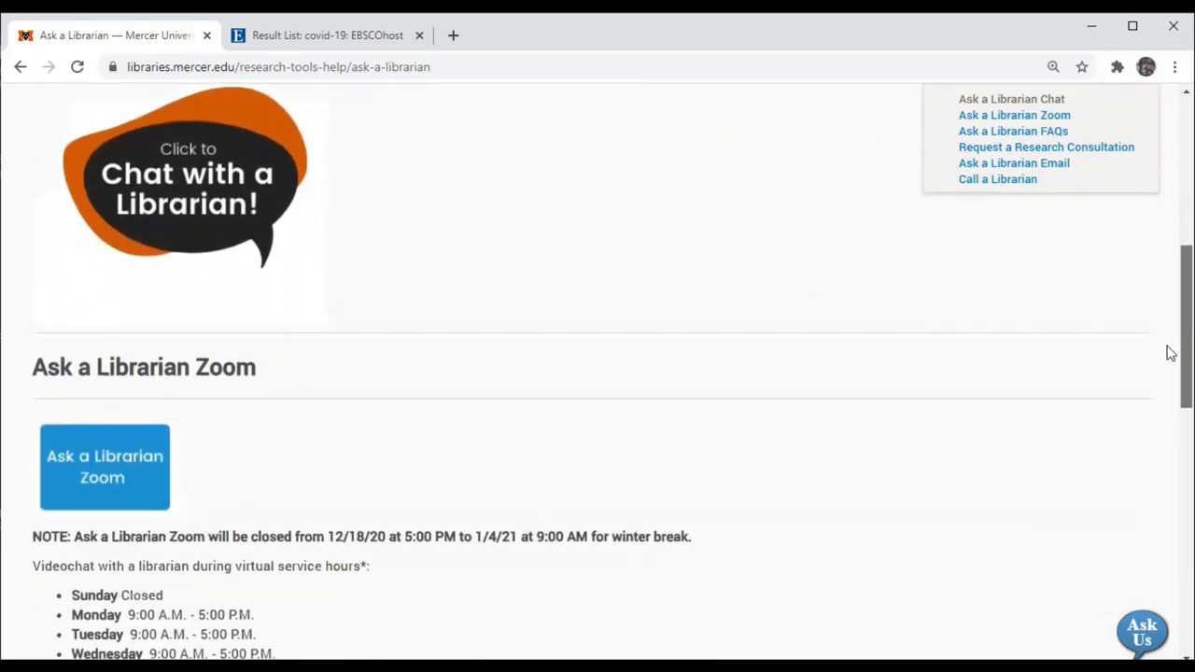
pyautogui.scroll(-3)
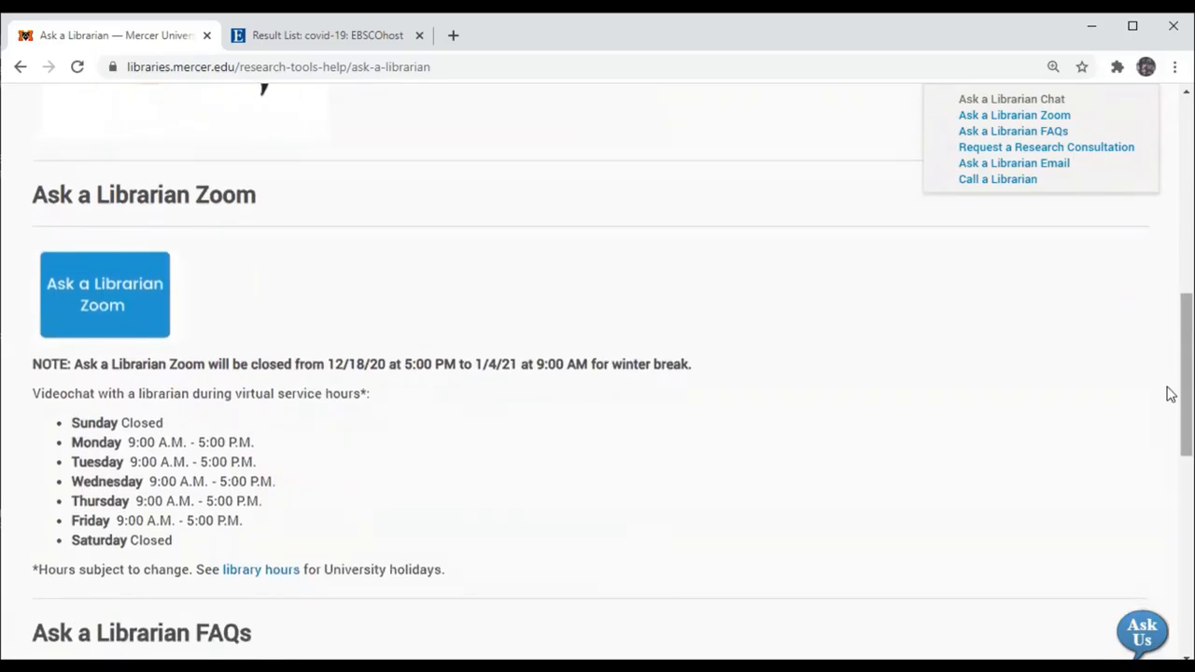
pyautogui.moveTo(493, 307)
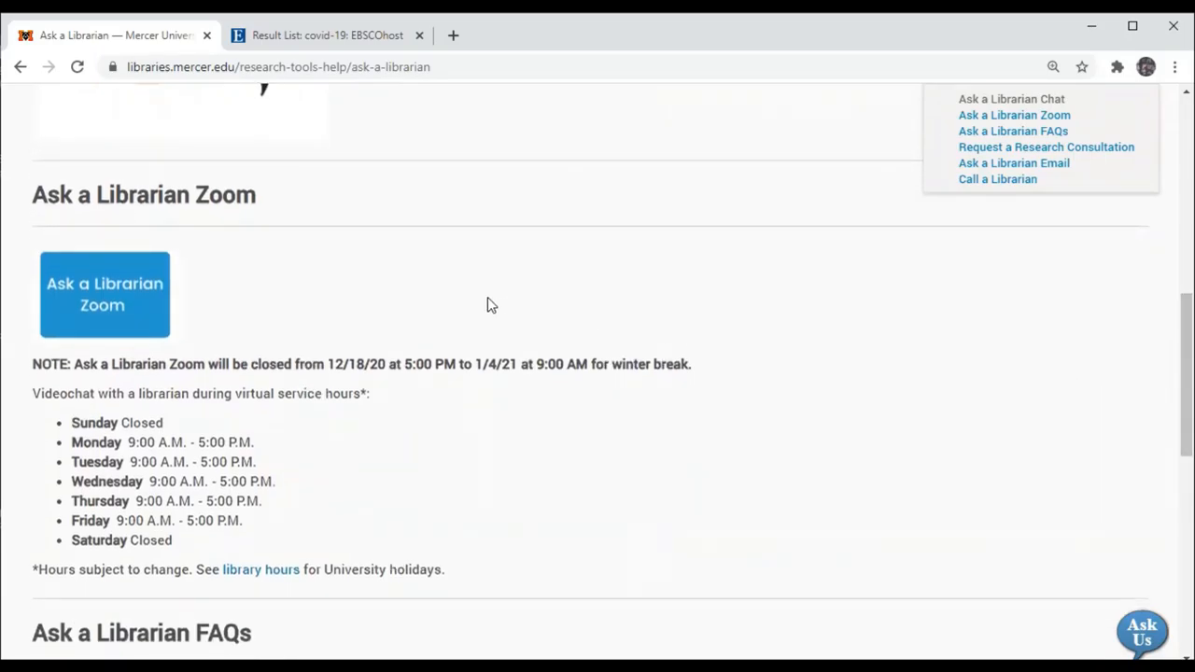
pyautogui.moveTo(519, 306)
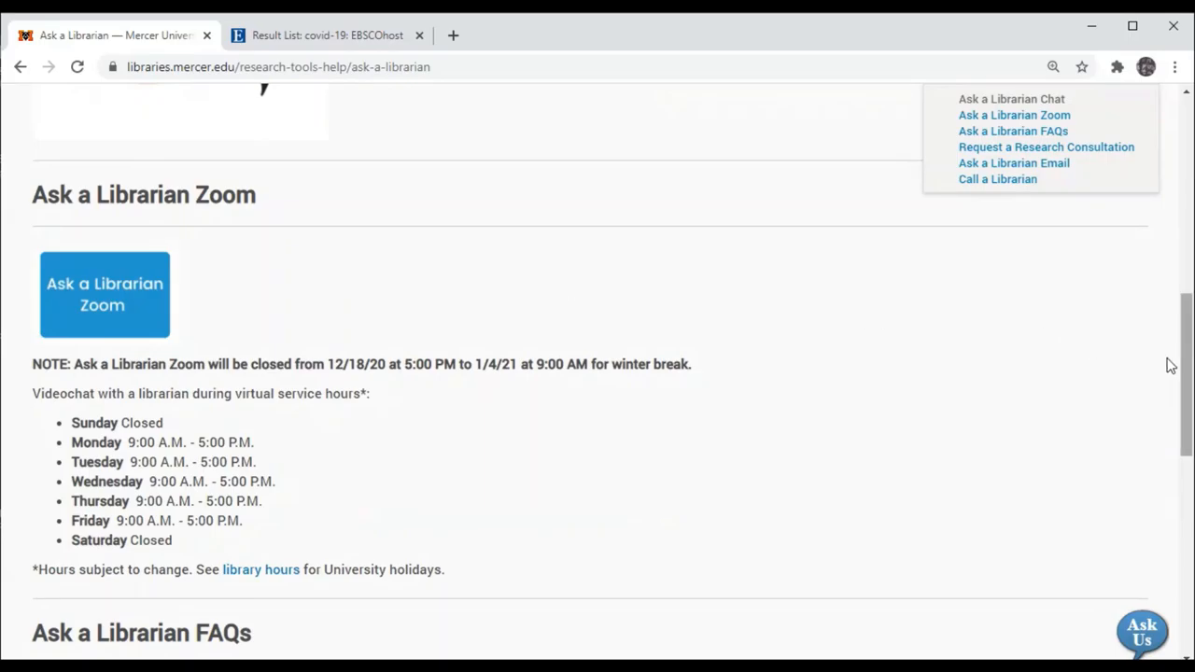
pyautogui.scroll(-3)
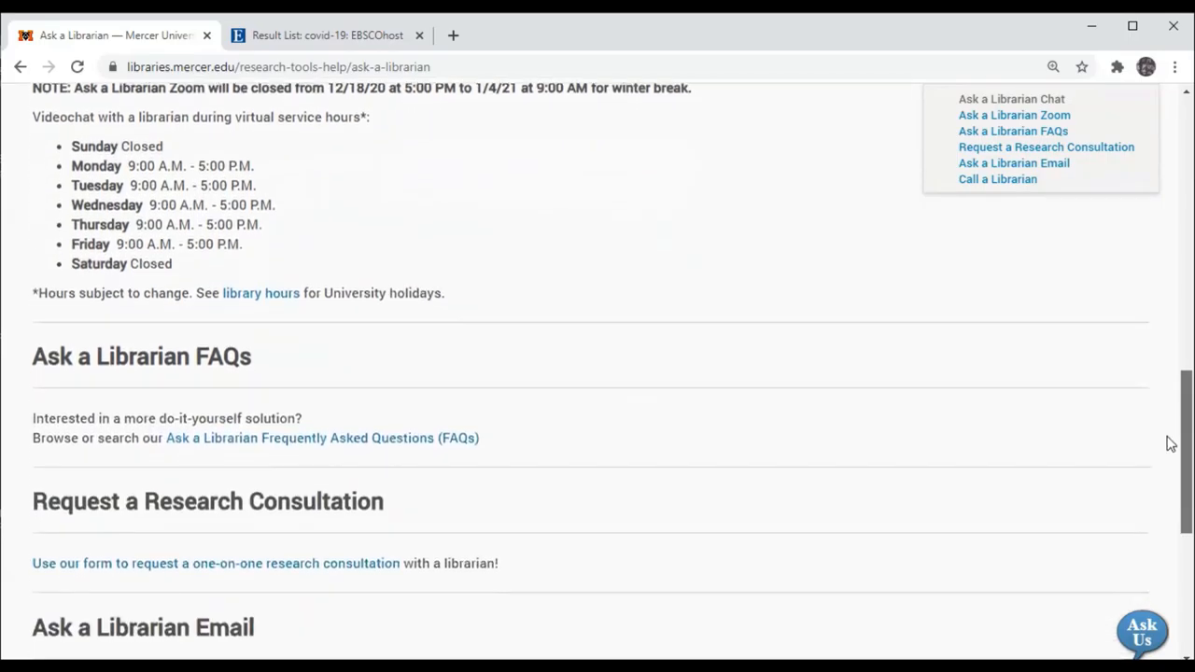
pyautogui.scroll(-3)
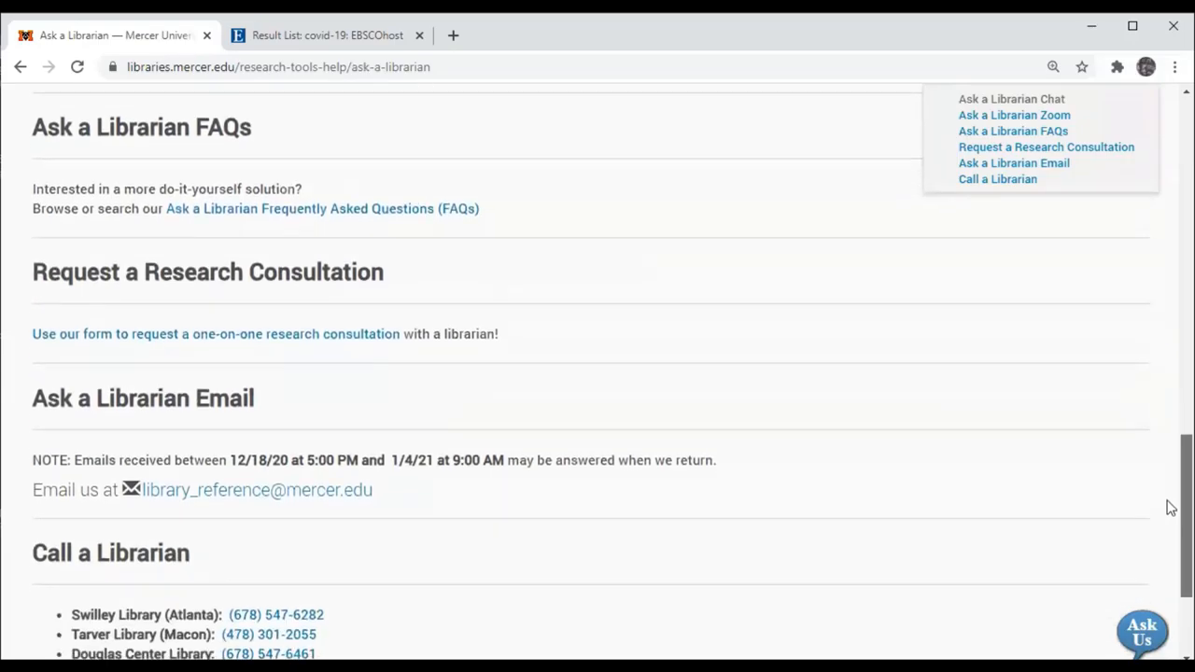
pyautogui.scroll(-3)
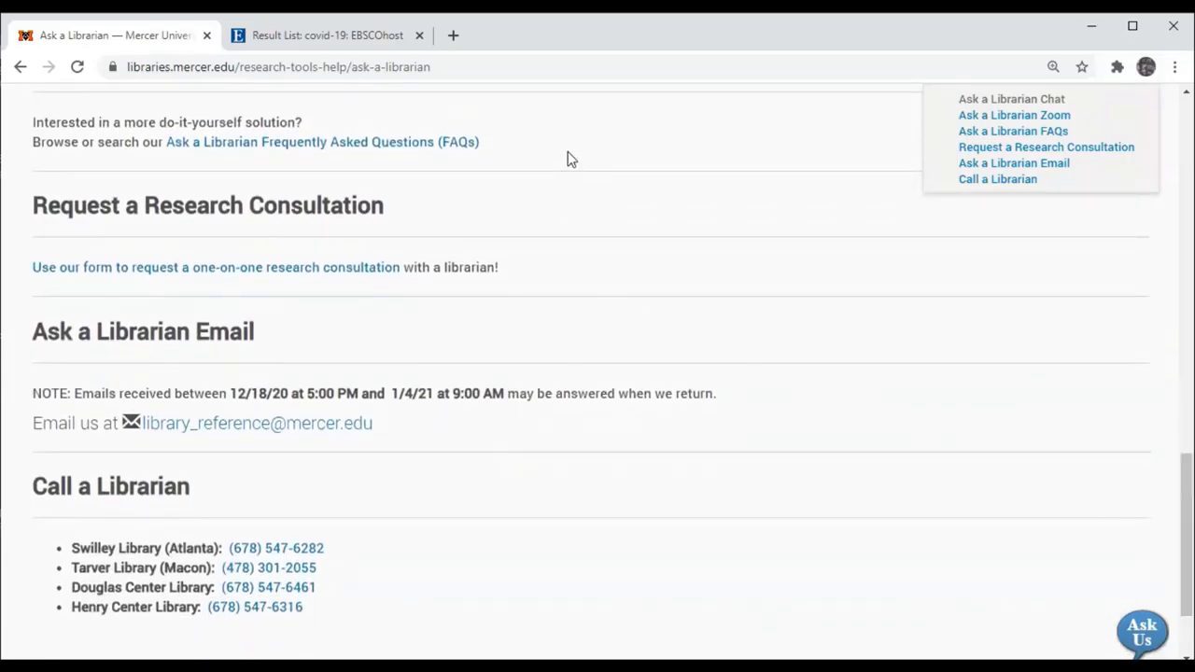
pyautogui.moveTo(414, 470)
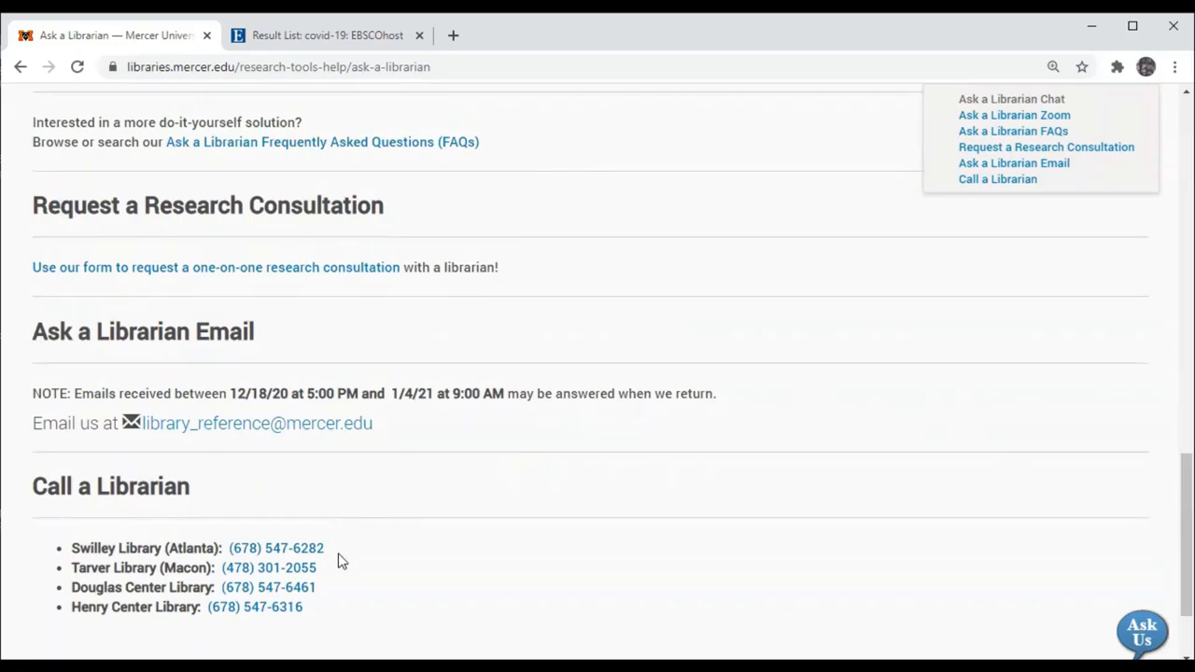
pyautogui.moveTo(508, 575)
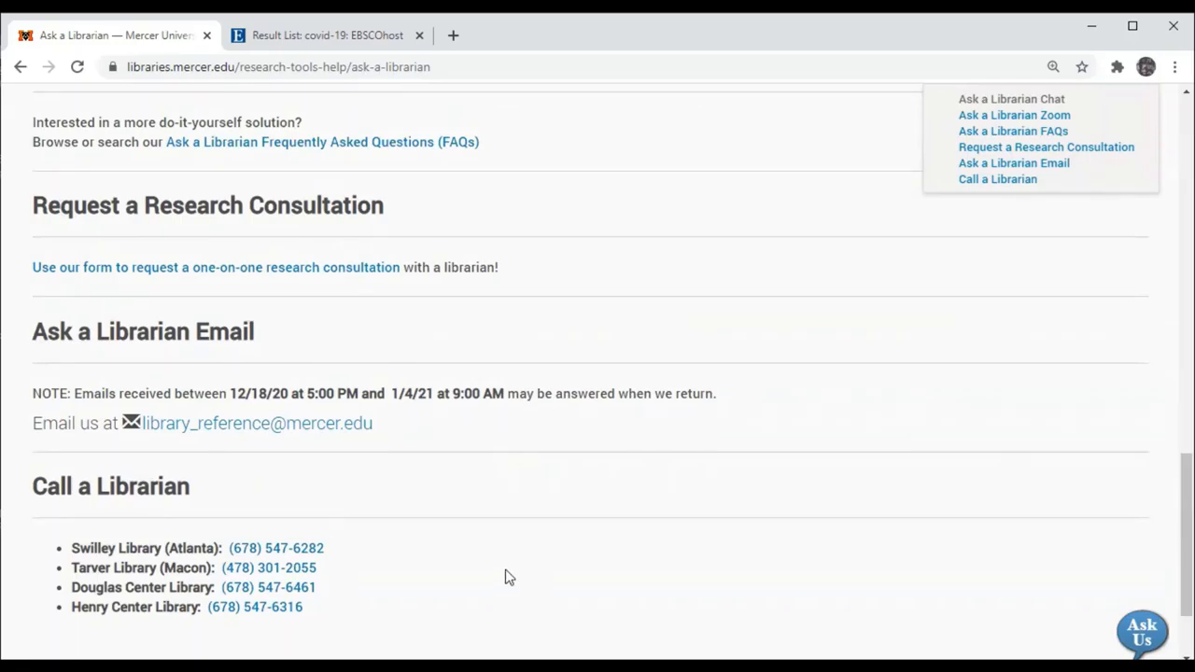
pyautogui.moveTo(497, 571)
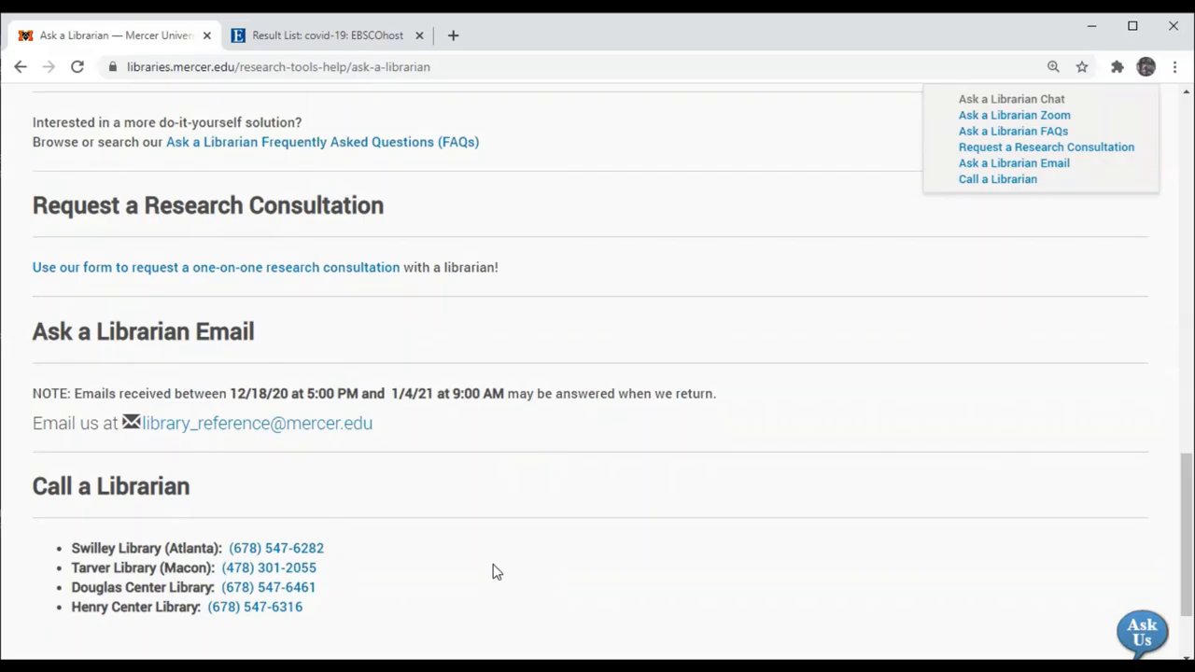
pyautogui.moveTo(984, 541)
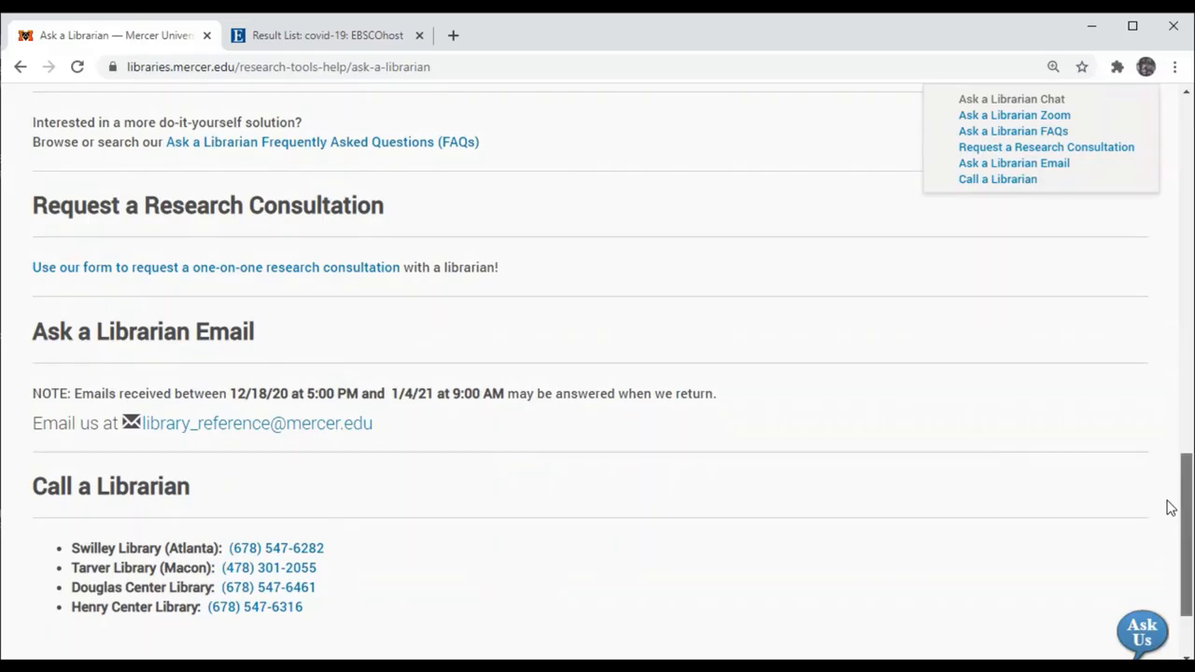
pyautogui.scroll(-3)
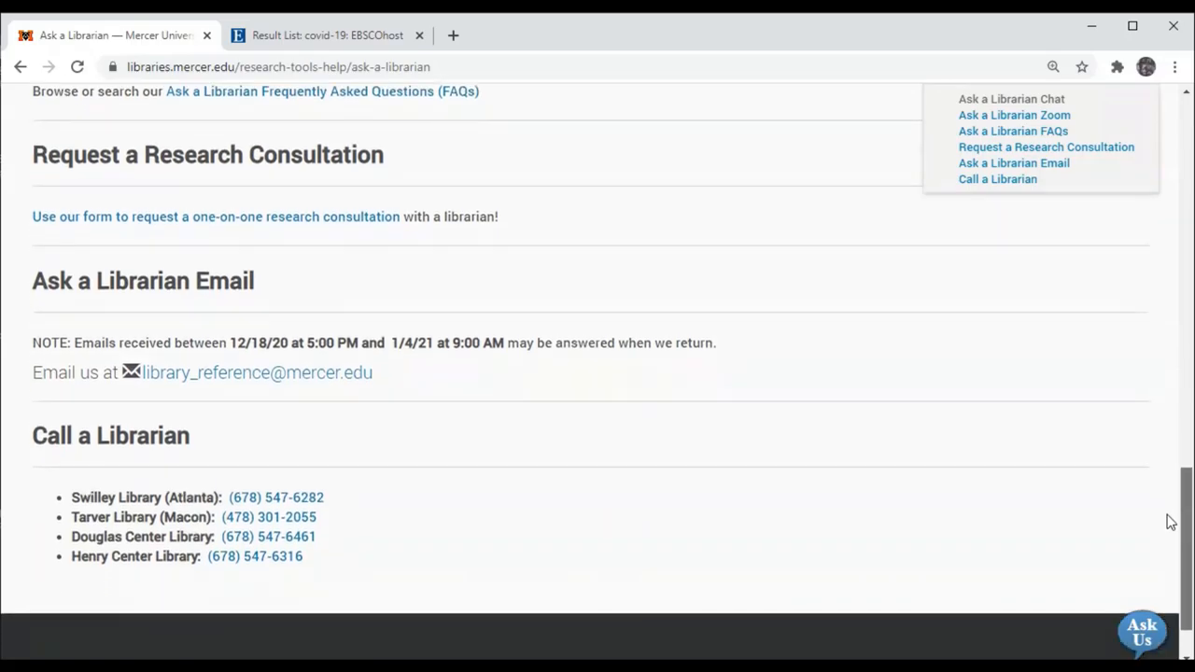
pyautogui.scroll(-3)
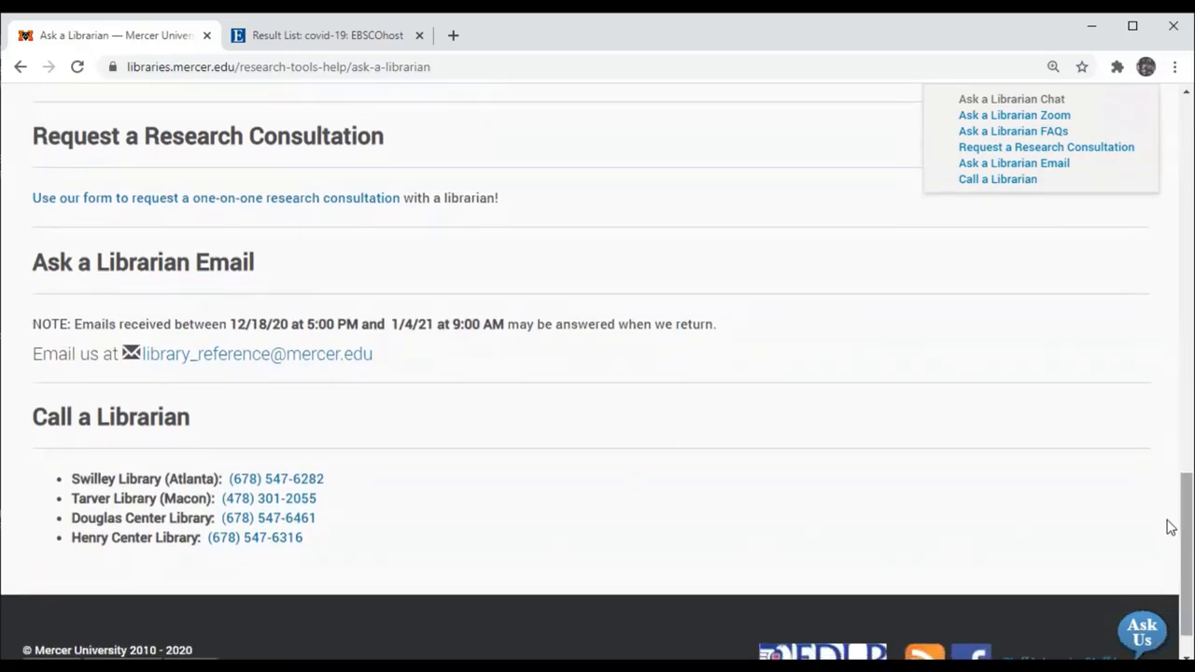